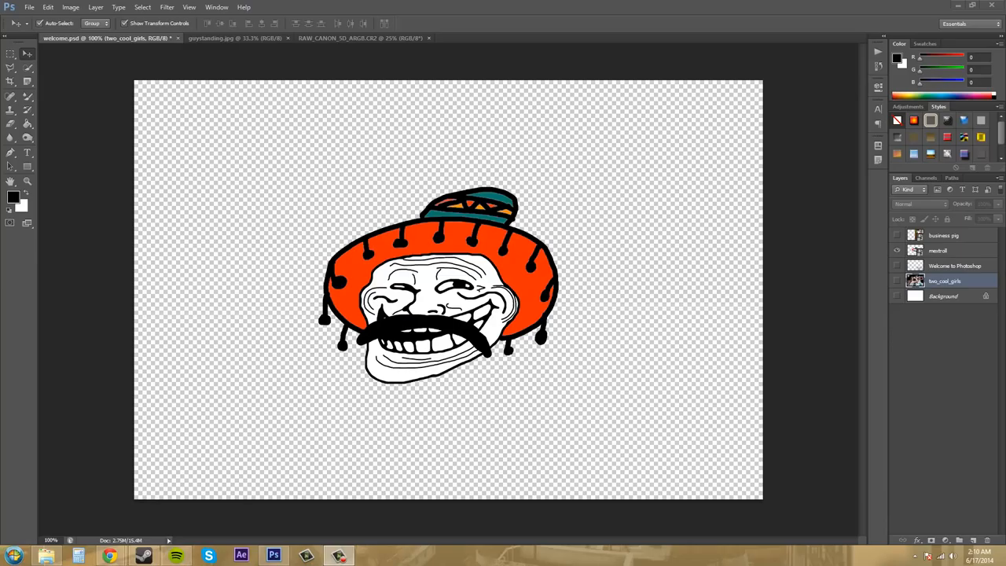
{"action": "mouse_move", "coordinate": [594, 220]}
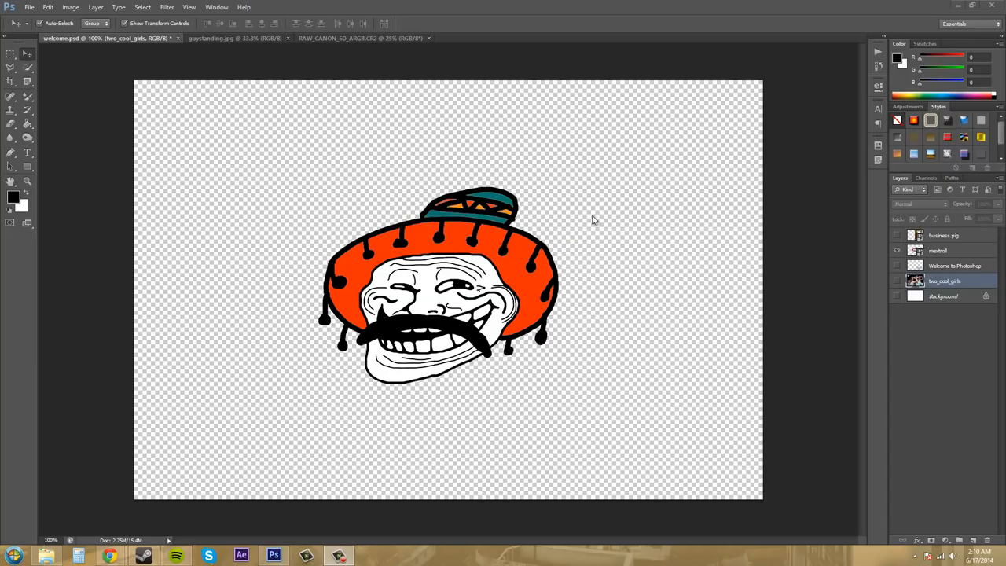
{"action": "mouse_move", "coordinate": [511, 248]}
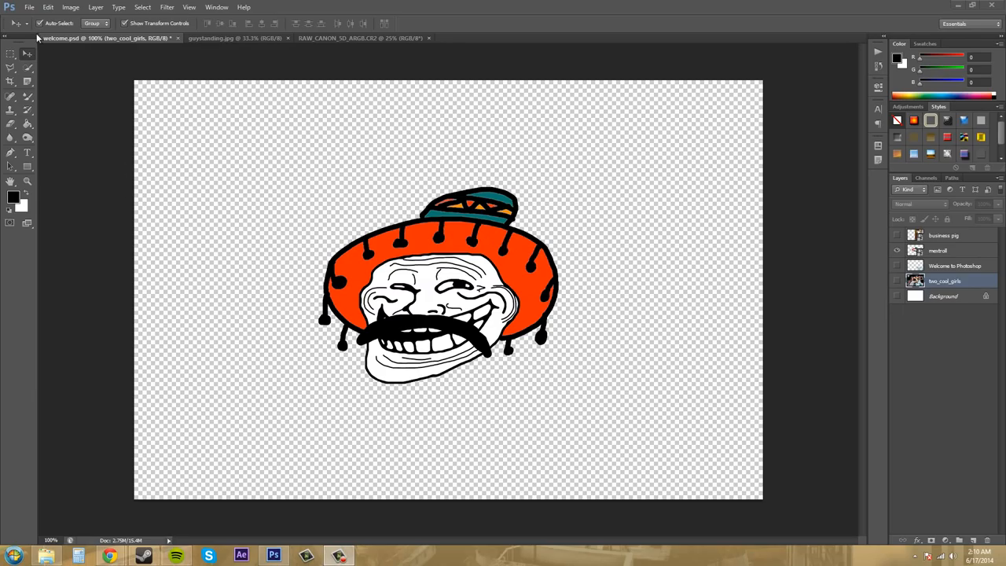
- Via File > Place, select the five-colour strip image from the images folder
{"action": "left_click", "coordinate": [28, 6]}
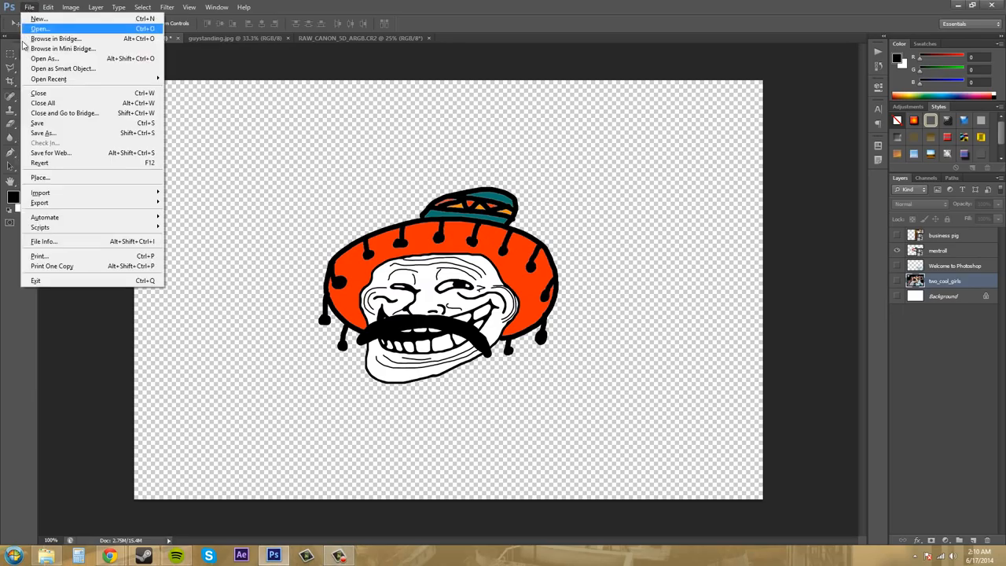
{"action": "left_click", "coordinate": [41, 176]}
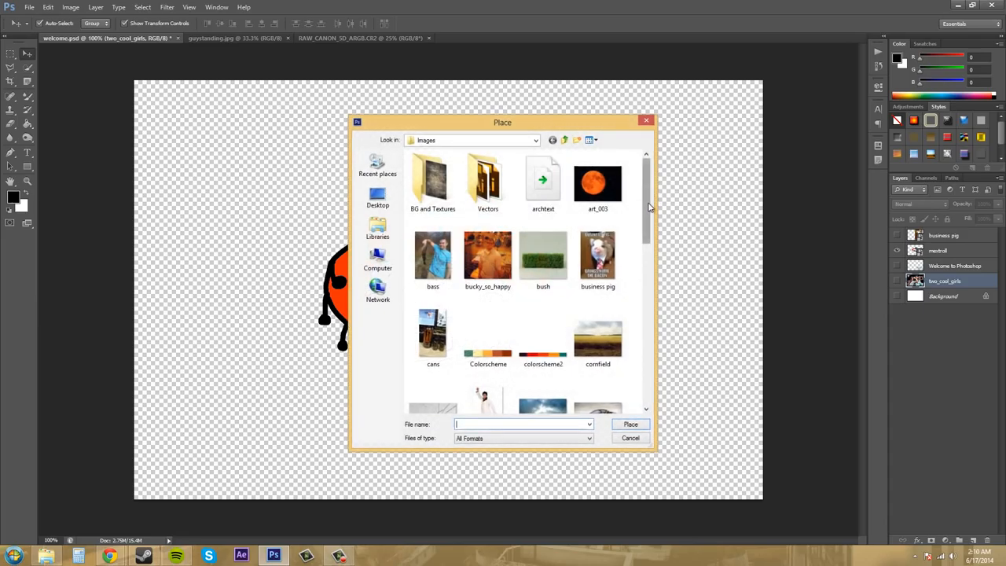
{"action": "scroll", "scroll_direction": "down", "scroll_amount": 3}
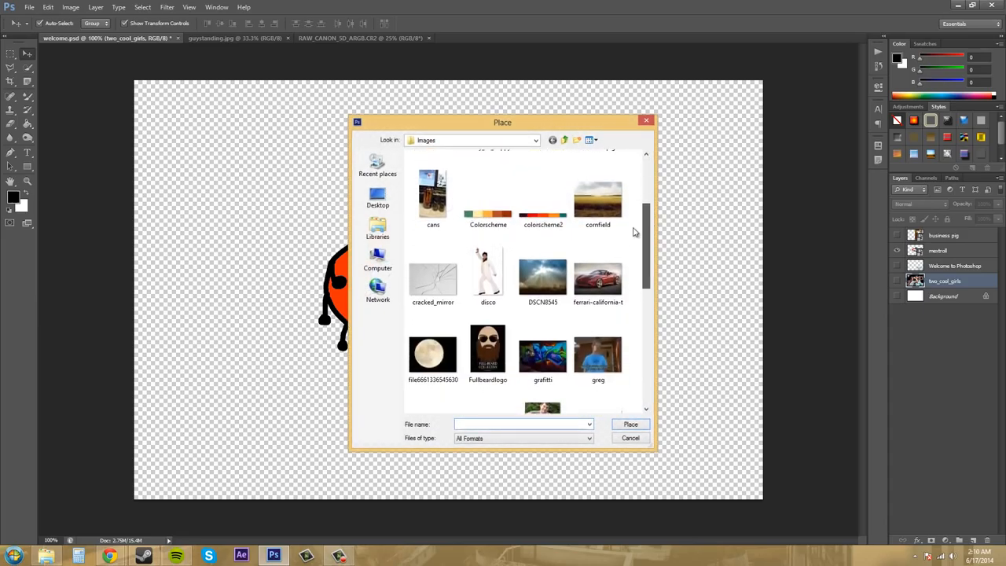
{"action": "left_click", "coordinate": [487, 196]}
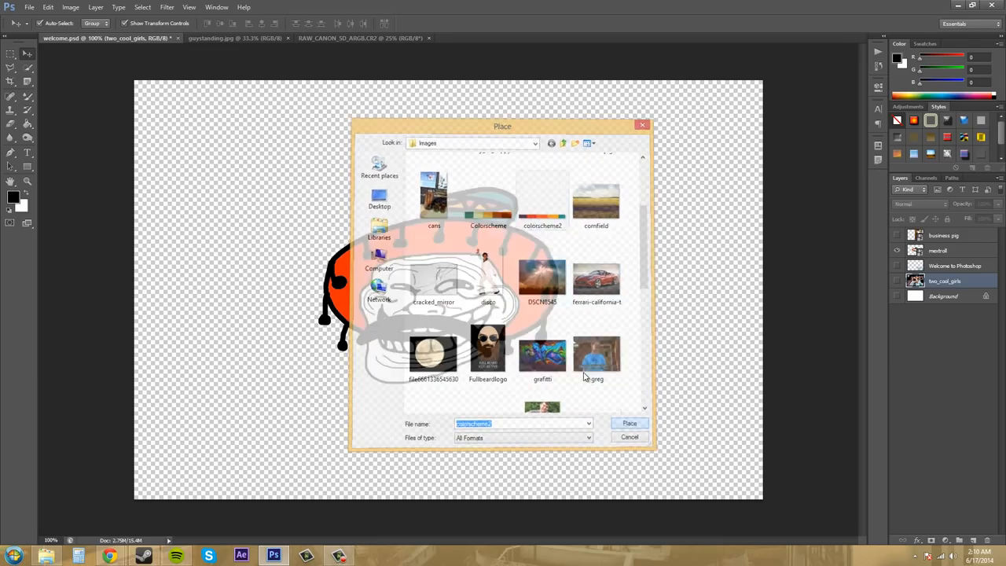
- Place the colour strip, resize it along the top of the canvas and commit the transform
{"action": "left_click", "coordinate": [628, 422]}
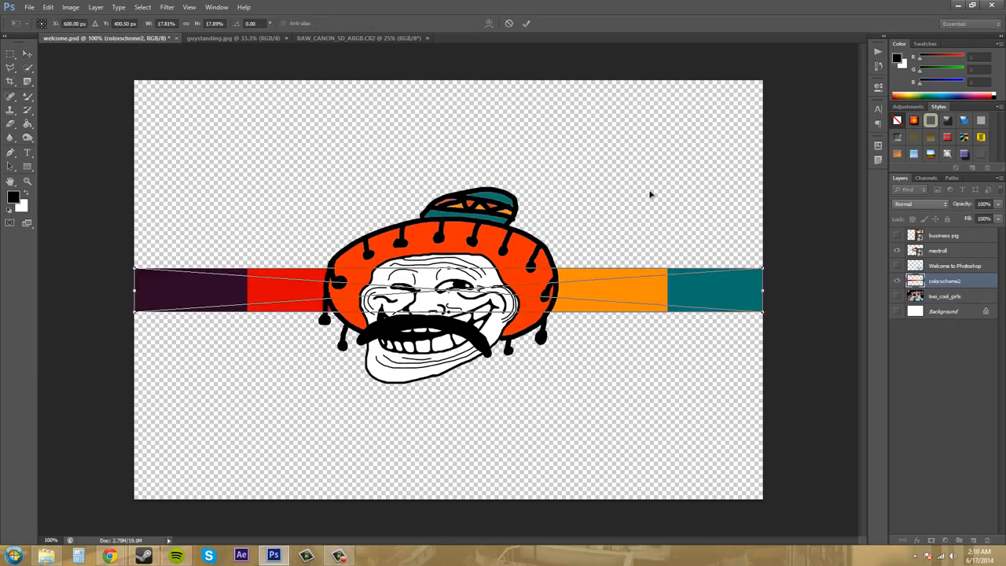
{"action": "mouse_move", "coordinate": [638, 179]}
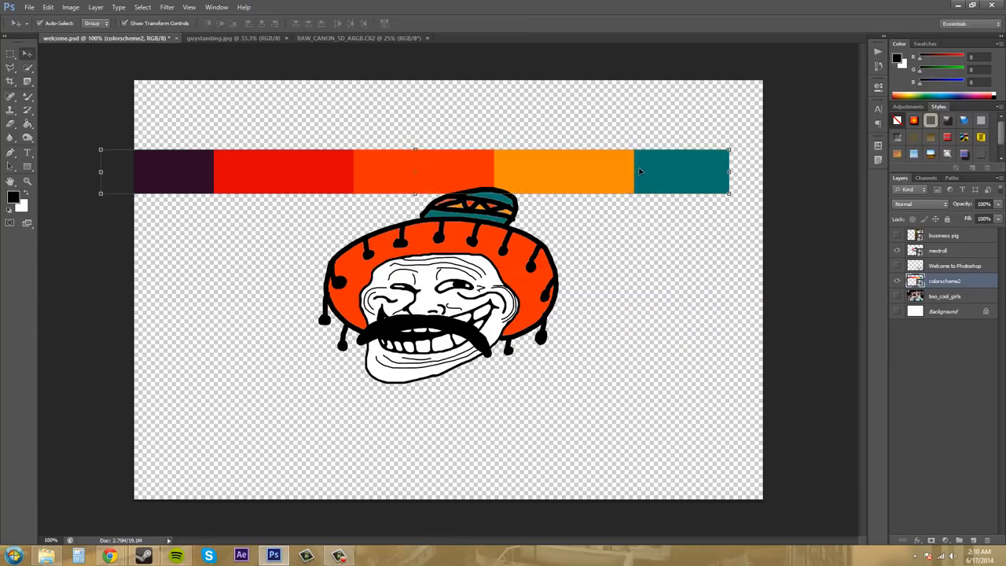
{"action": "mouse_move", "coordinate": [657, 160]}
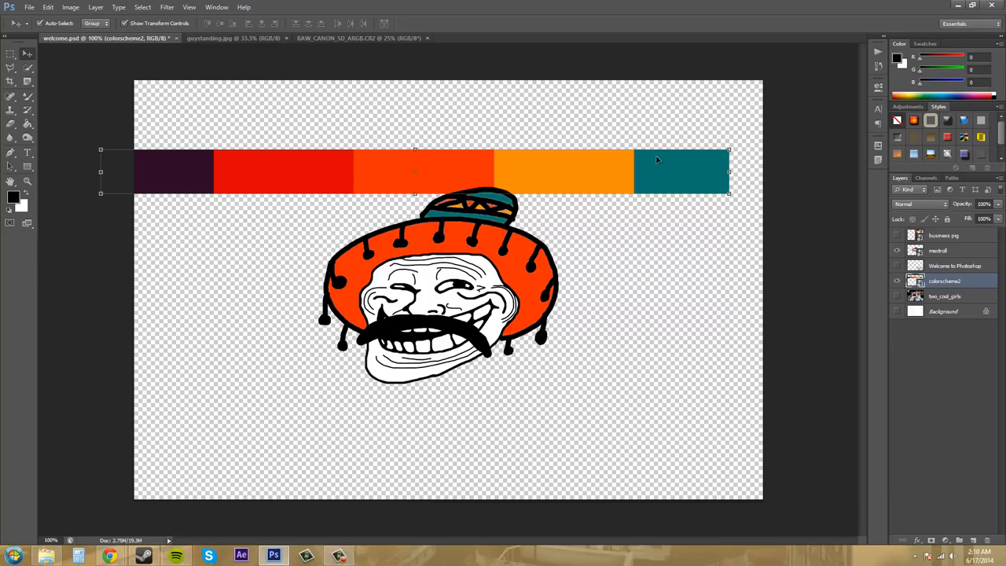
{"action": "mouse_move", "coordinate": [652, 165]}
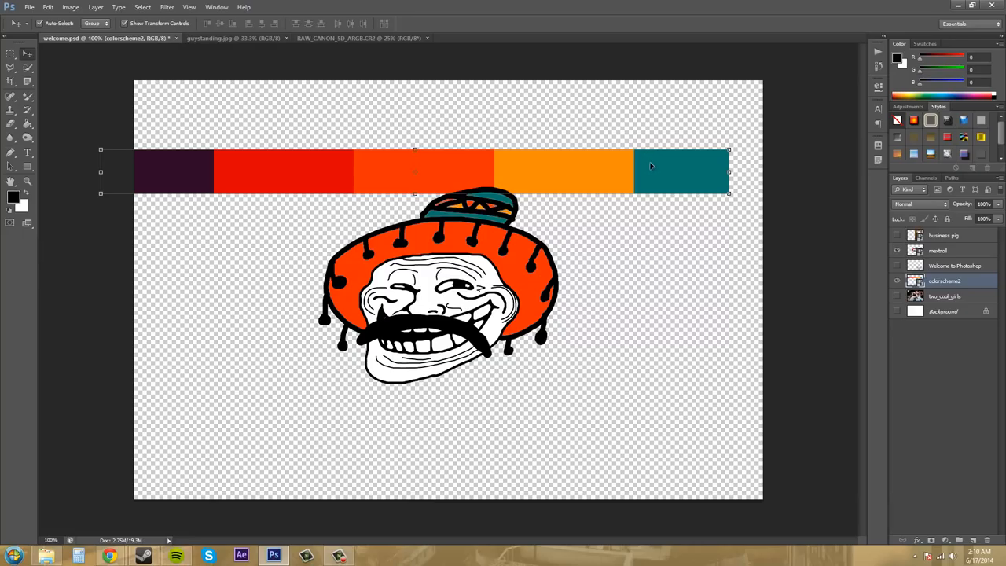
{"action": "mouse_move", "coordinate": [688, 237]}
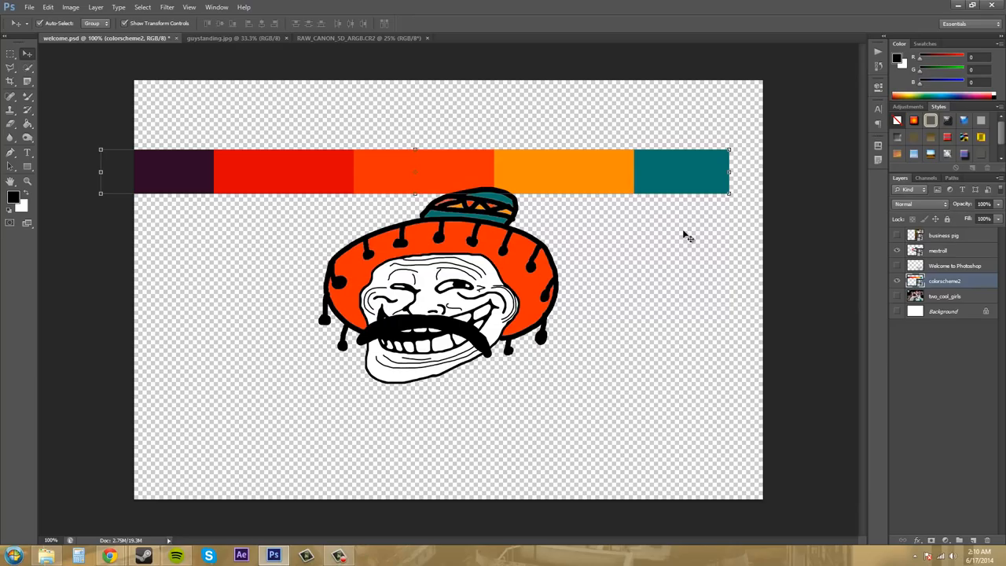
{"action": "mouse_move", "coordinate": [733, 156]}
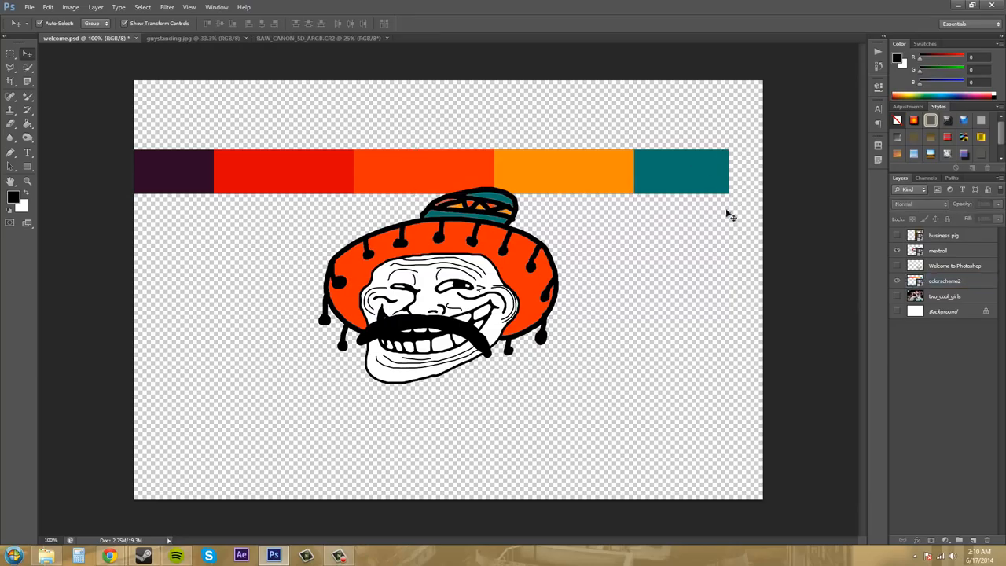
{"action": "left_click", "coordinate": [945, 279]}
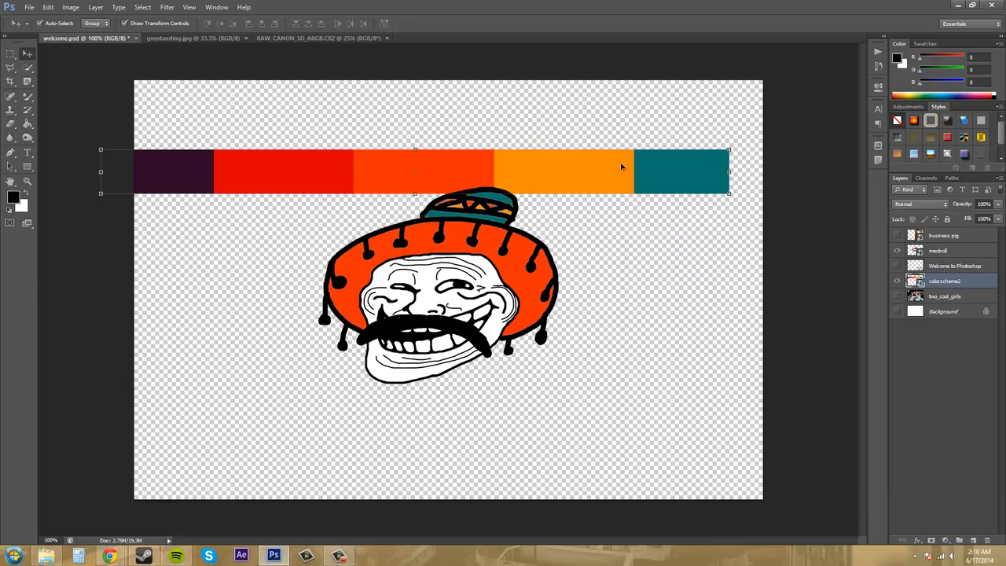
{"action": "mouse_move", "coordinate": [654, 160]}
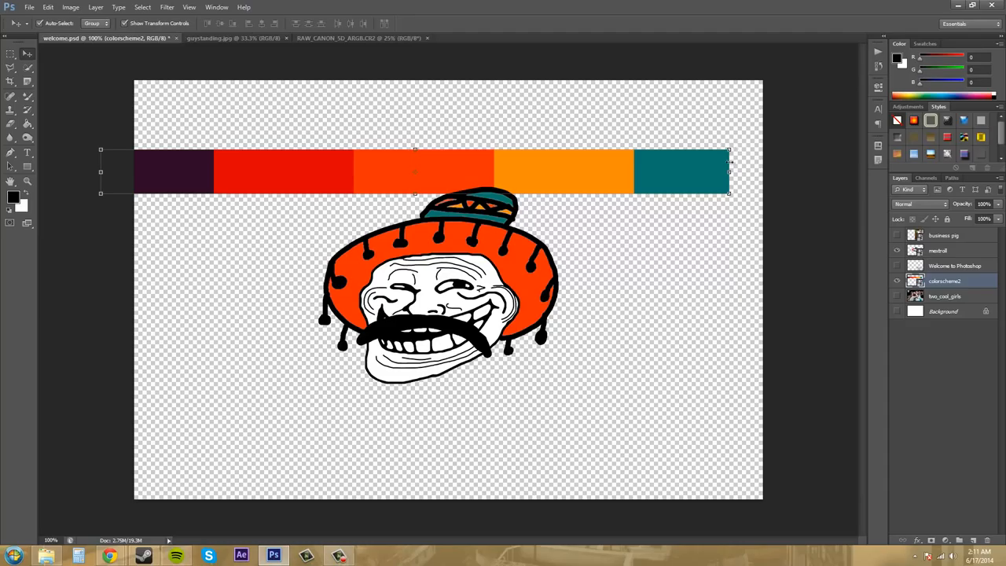
{"action": "mouse_move", "coordinate": [208, 220]}
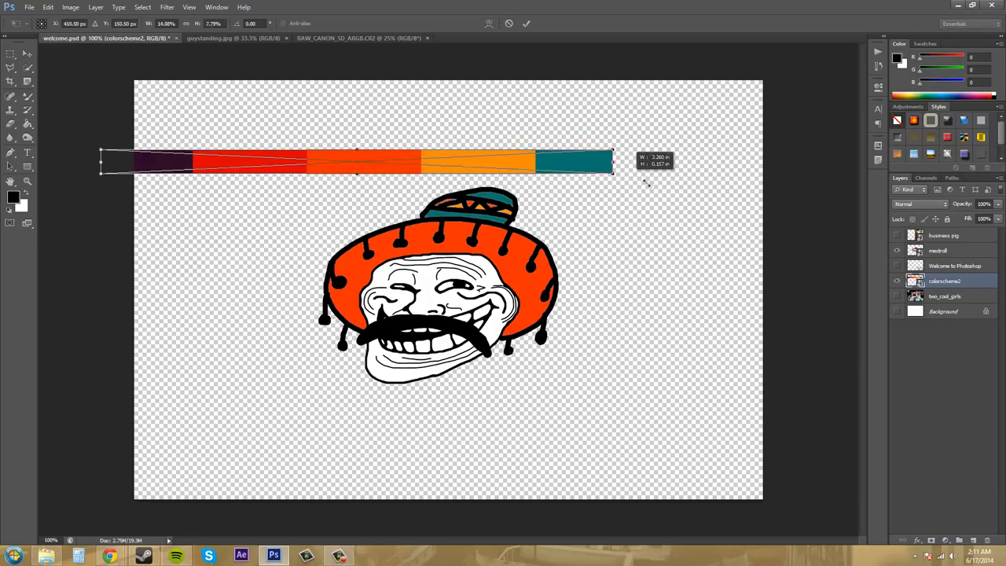
{"action": "left_click_drag", "start_coordinate": [616, 170], "coordinate": [703, 217]}
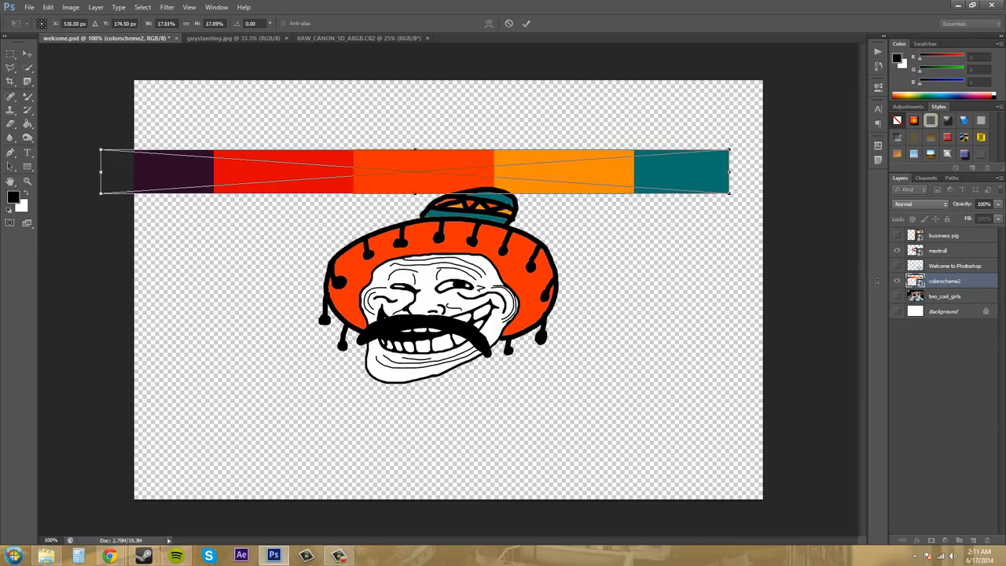
{"action": "left_click", "coordinate": [524, 24]}
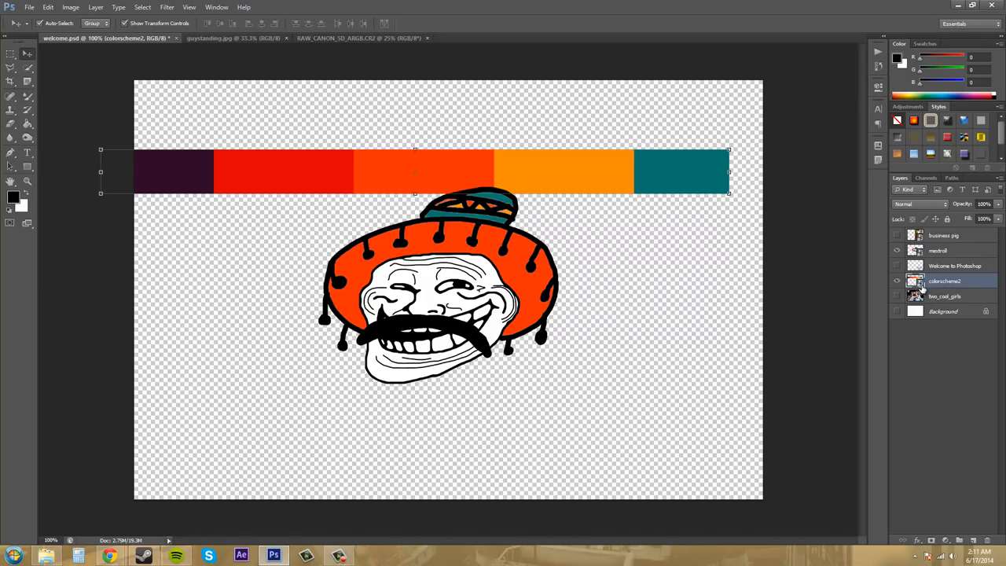
{"action": "mouse_move", "coordinate": [914, 283]}
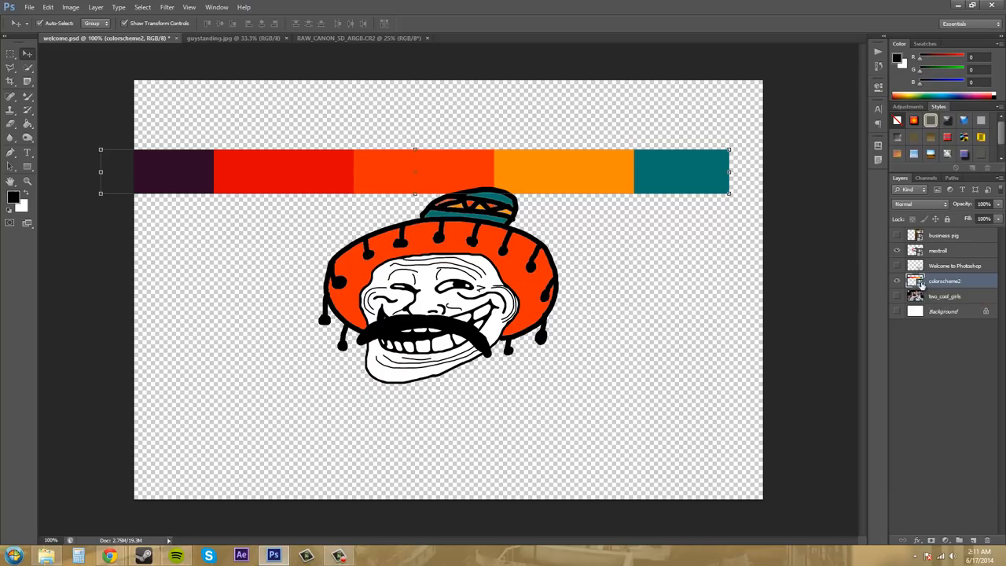
{"action": "mouse_move", "coordinate": [647, 311]}
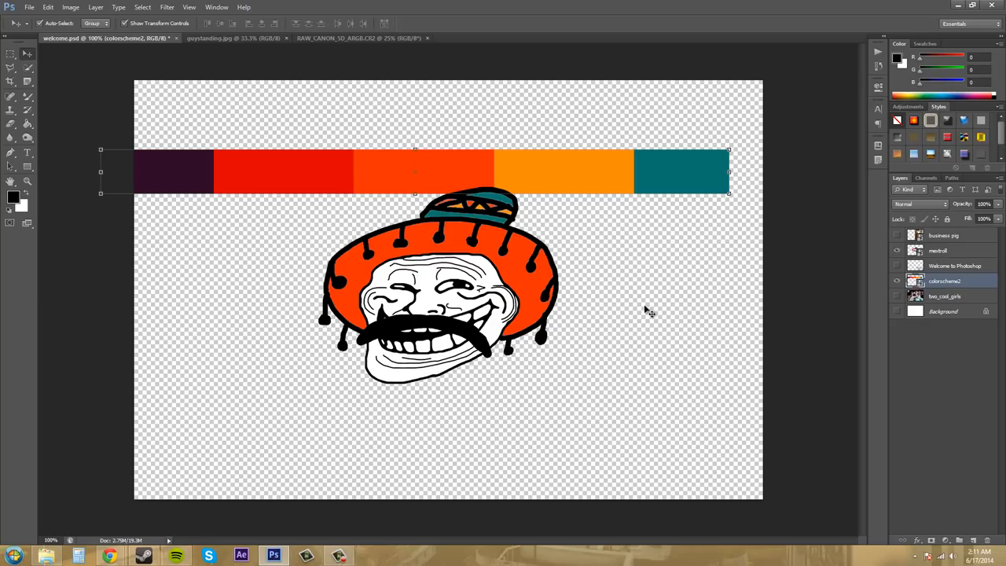
{"action": "mouse_move", "coordinate": [575, 294]}
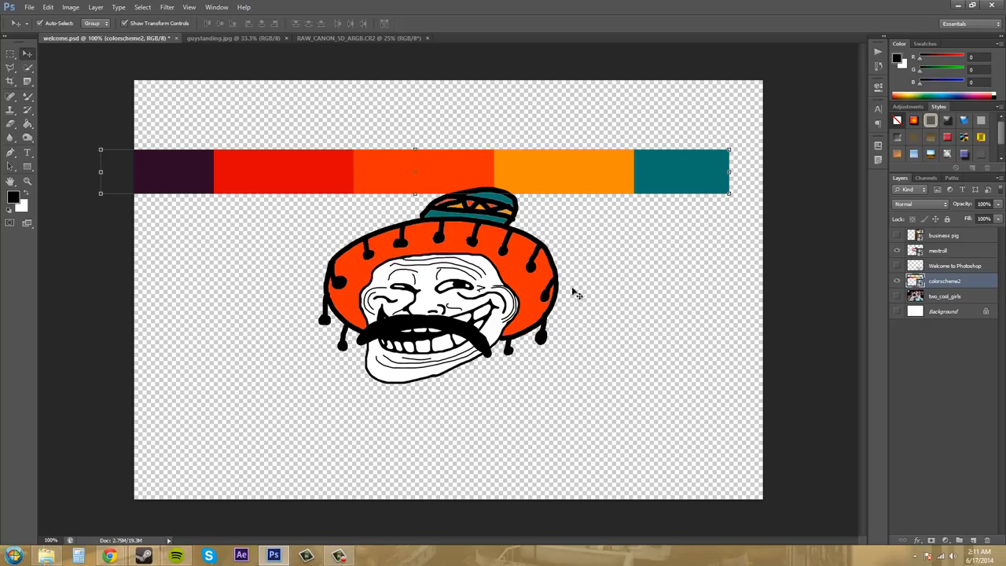
{"action": "mouse_move", "coordinate": [526, 291]}
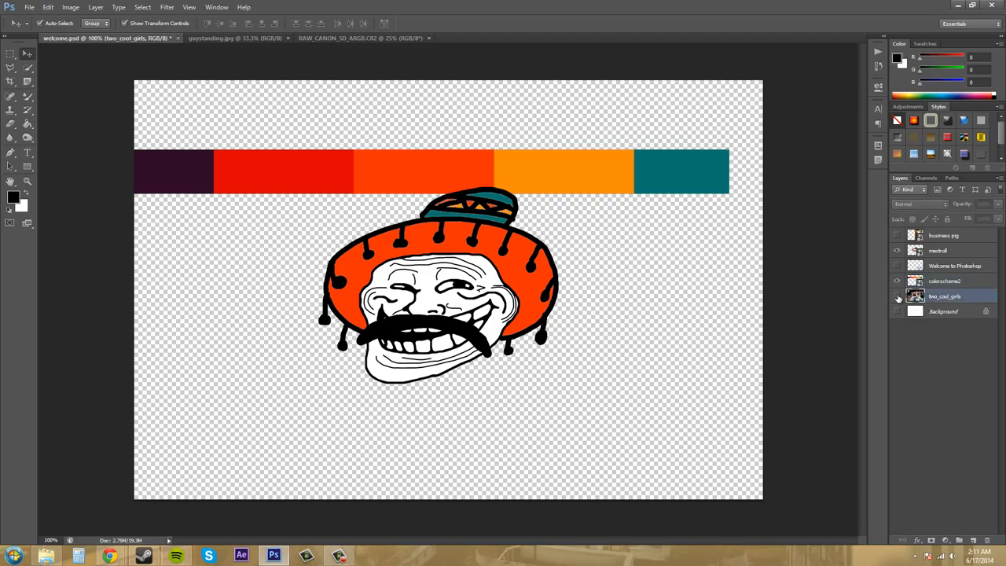
- Show the two_cool_girls photo layer and convert it to a smart object
{"action": "left_click", "coordinate": [896, 296]}
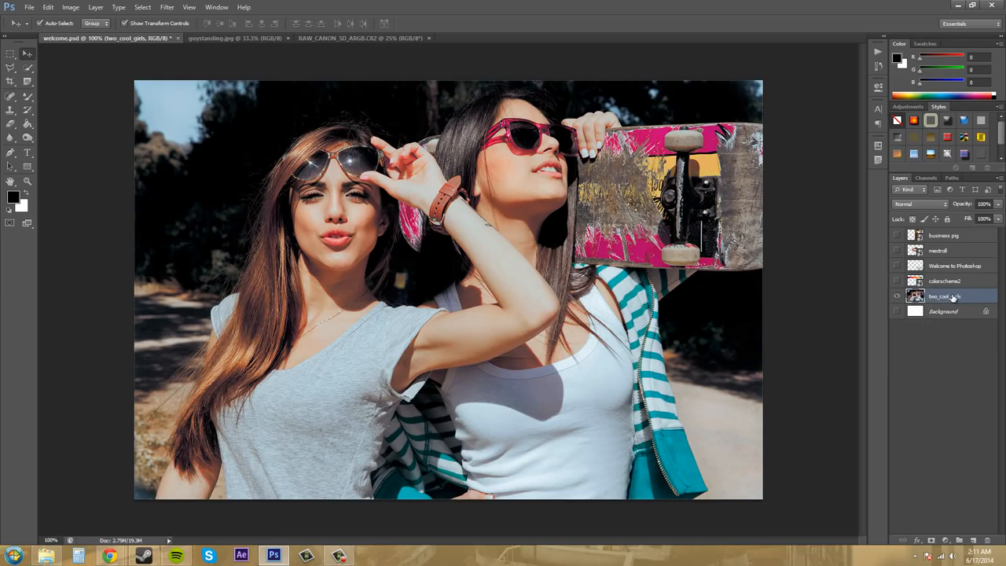
{"action": "right_click", "coordinate": [944, 296]}
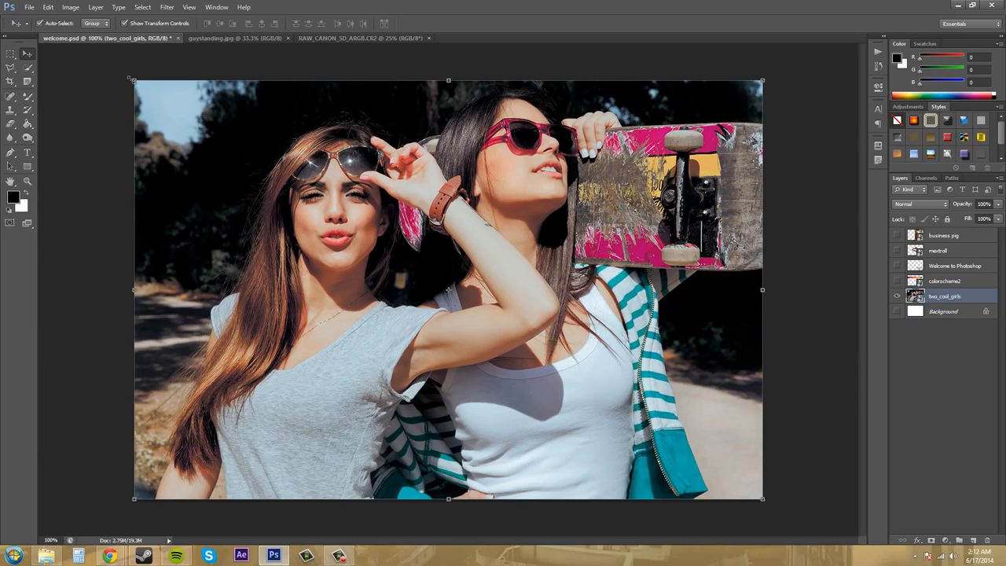
{"action": "mouse_move", "coordinate": [454, 75]}
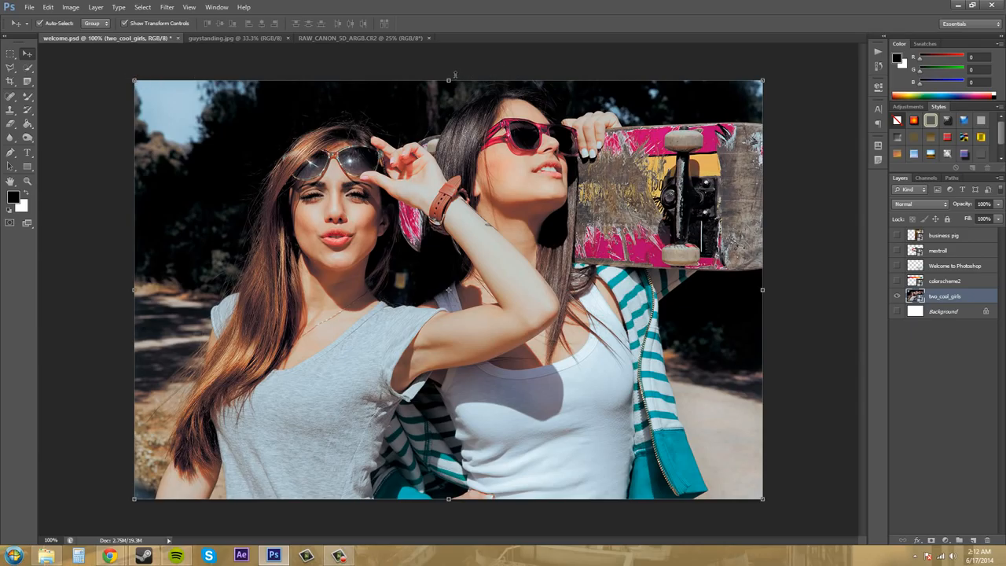
{"action": "mouse_move", "coordinate": [765, 292]}
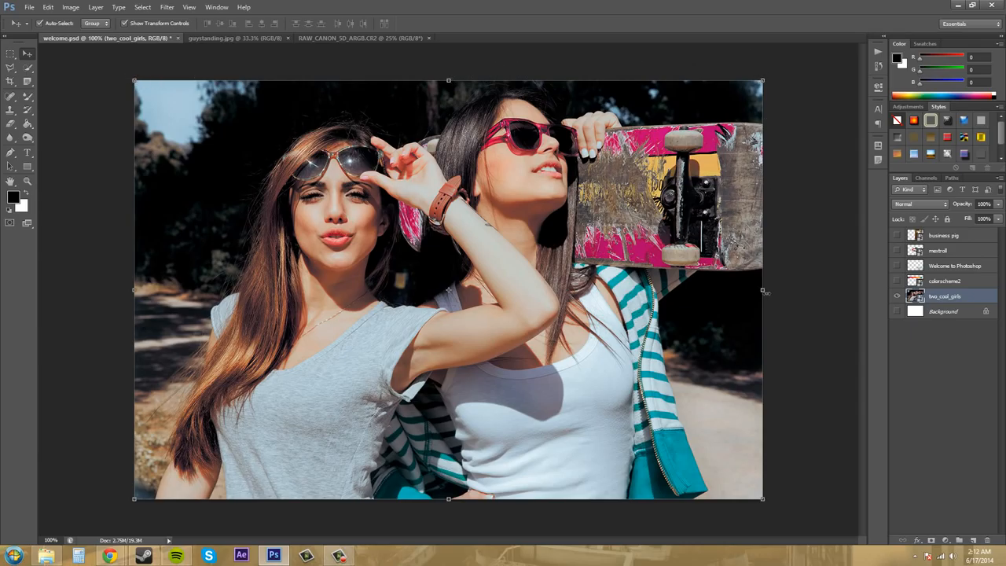
{"action": "mouse_move", "coordinate": [971, 220]}
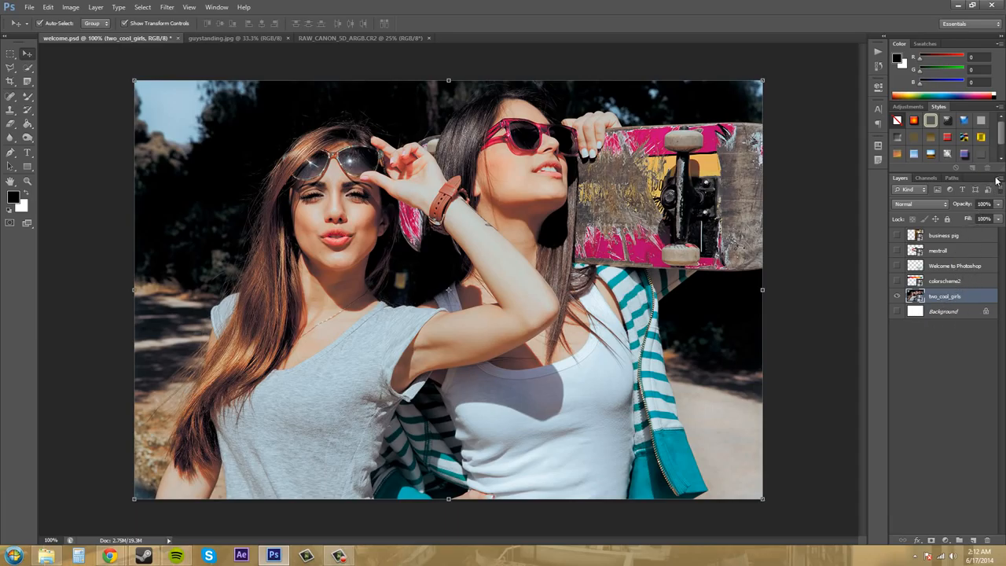
{"action": "left_click", "coordinate": [996, 180]}
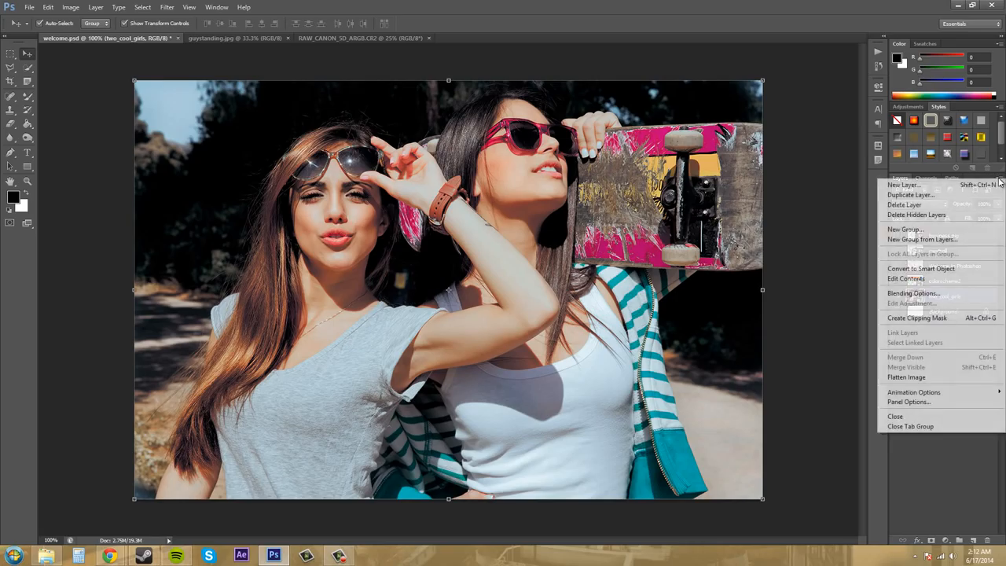
{"action": "mouse_move", "coordinate": [921, 267]}
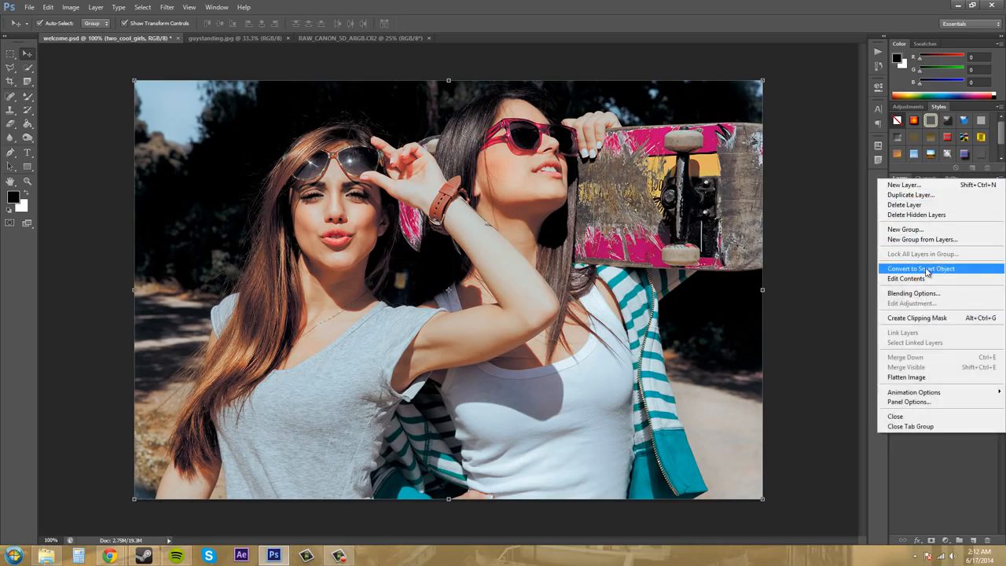
{"action": "mouse_move", "coordinate": [947, 486]}
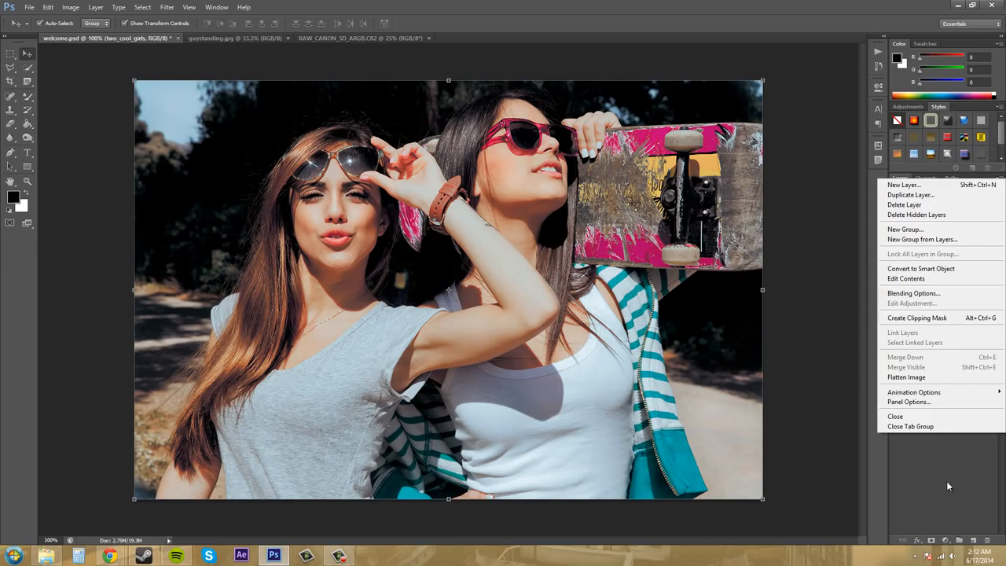
{"action": "left_click", "coordinate": [825, 364]}
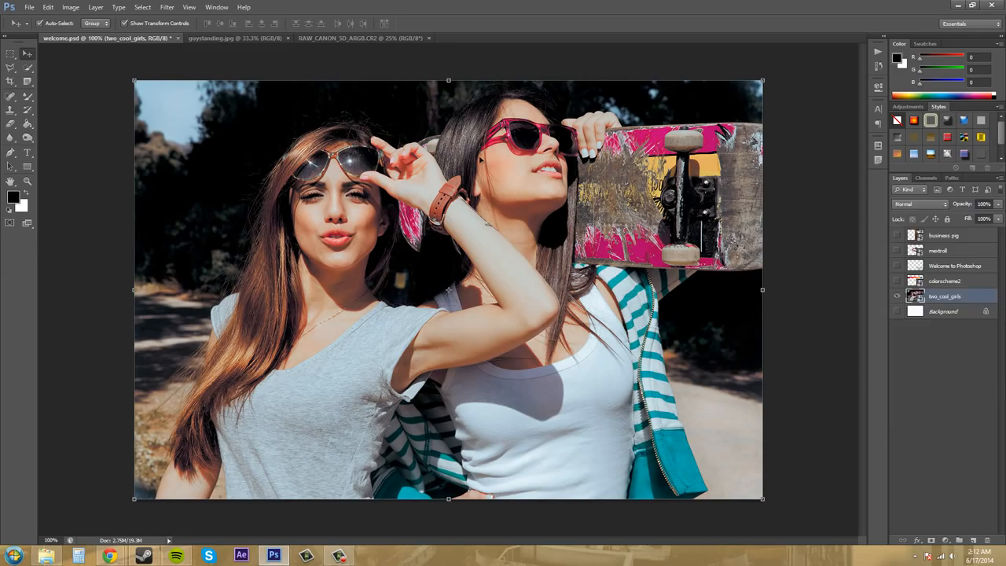
{"action": "mouse_move", "coordinate": [47, 7]}
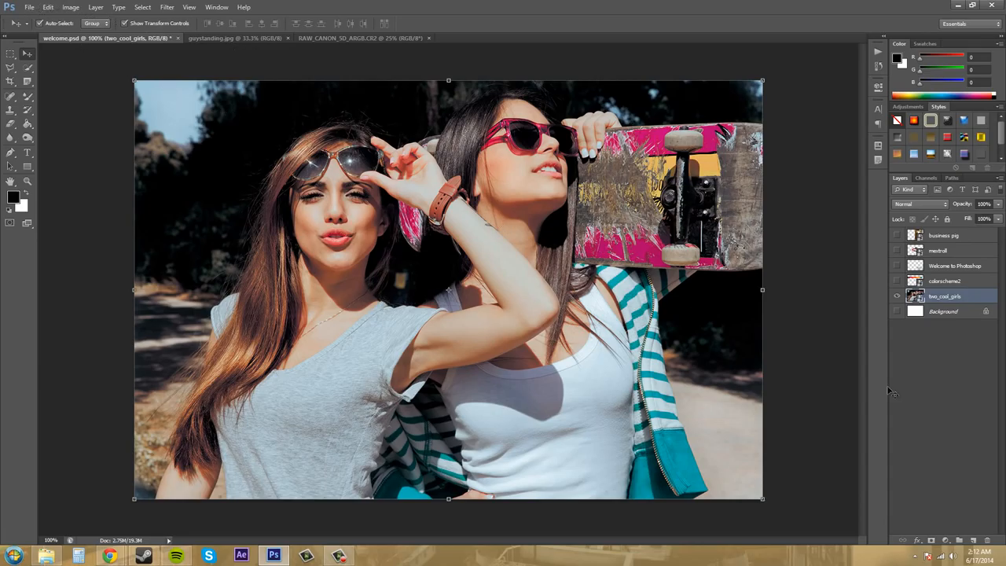
- Via File > Open As Smart Object, select the joby fishing photo from the images folder
{"action": "left_click", "coordinate": [943, 279]}
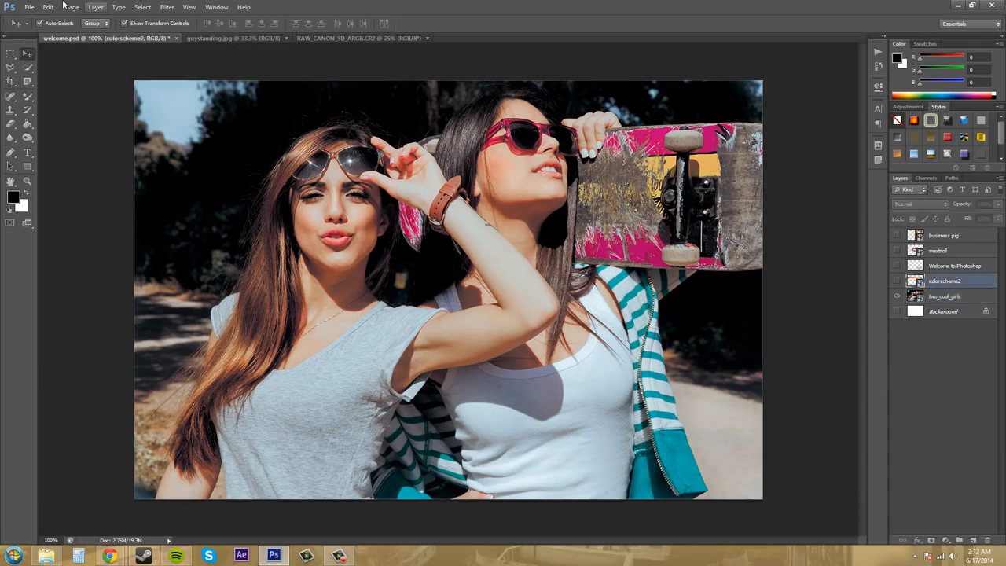
{"action": "left_click", "coordinate": [28, 6]}
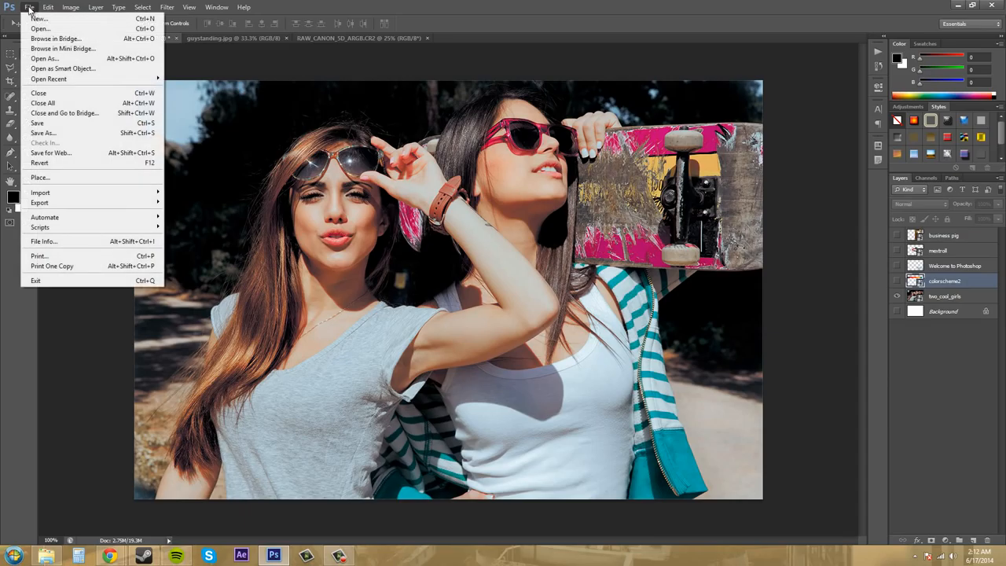
{"action": "mouse_move", "coordinate": [63, 69]}
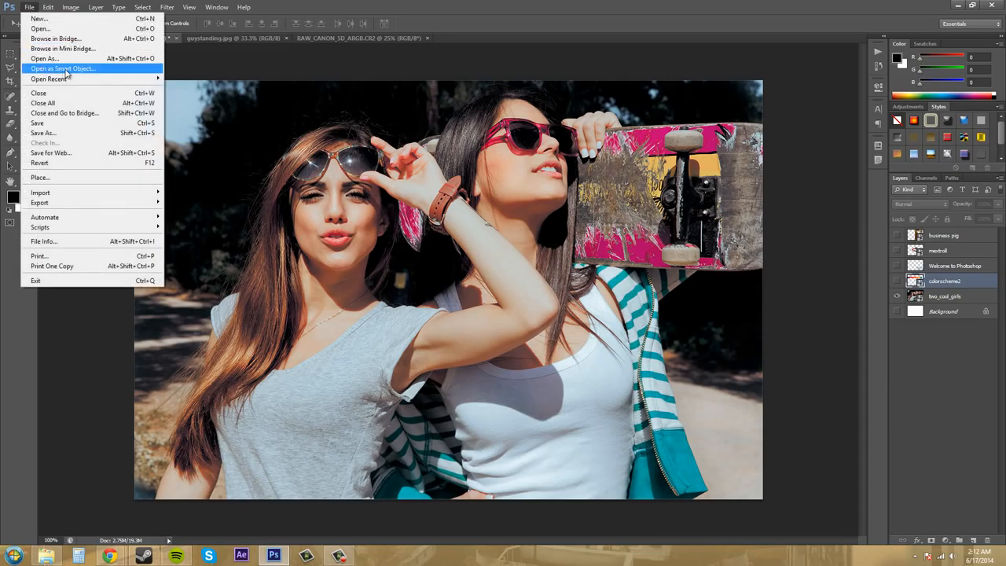
{"action": "left_click", "coordinate": [61, 70]}
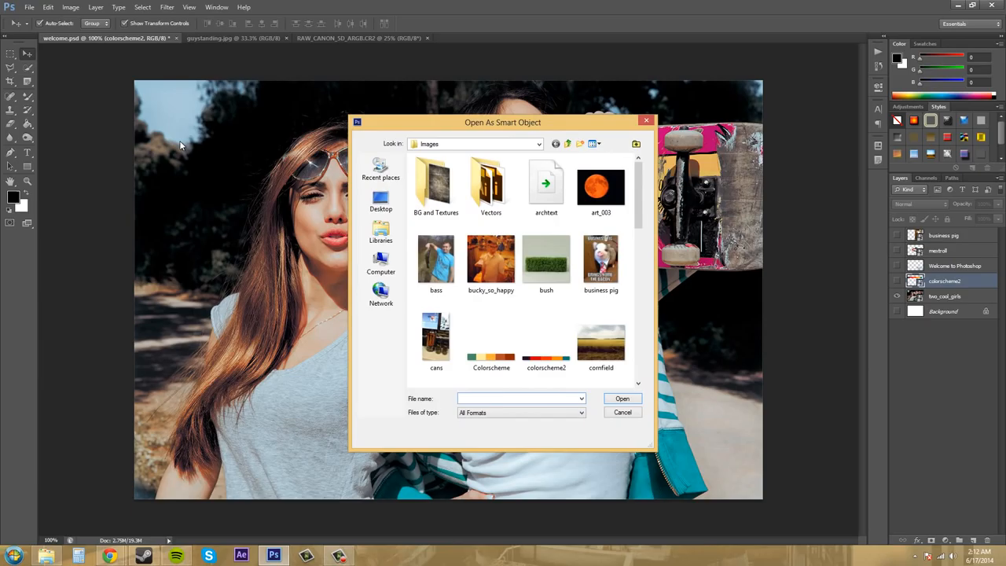
{"action": "scroll", "scroll_direction": "down", "scroll_amount": 3}
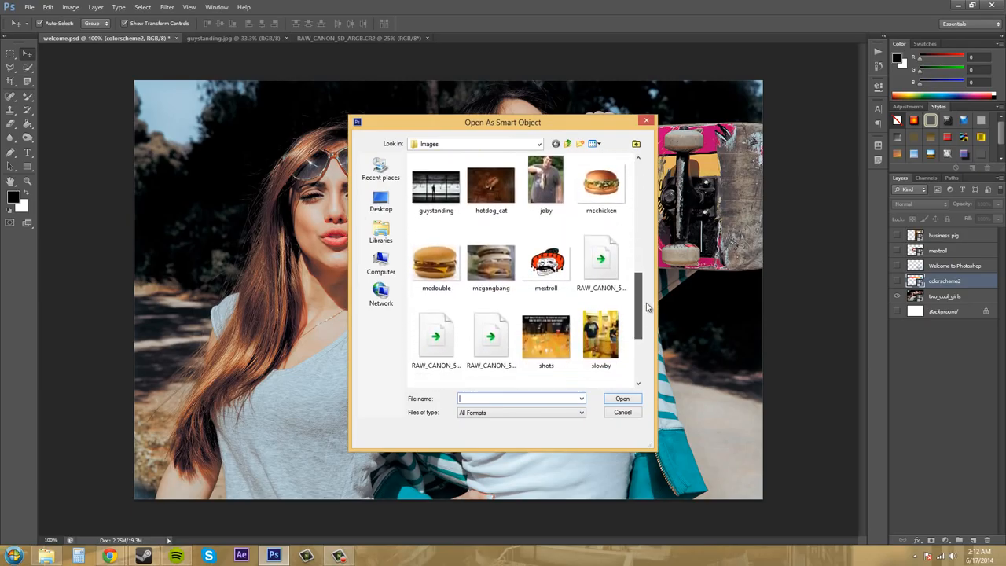
{"action": "scroll", "scroll_direction": "up", "scroll_amount": 3}
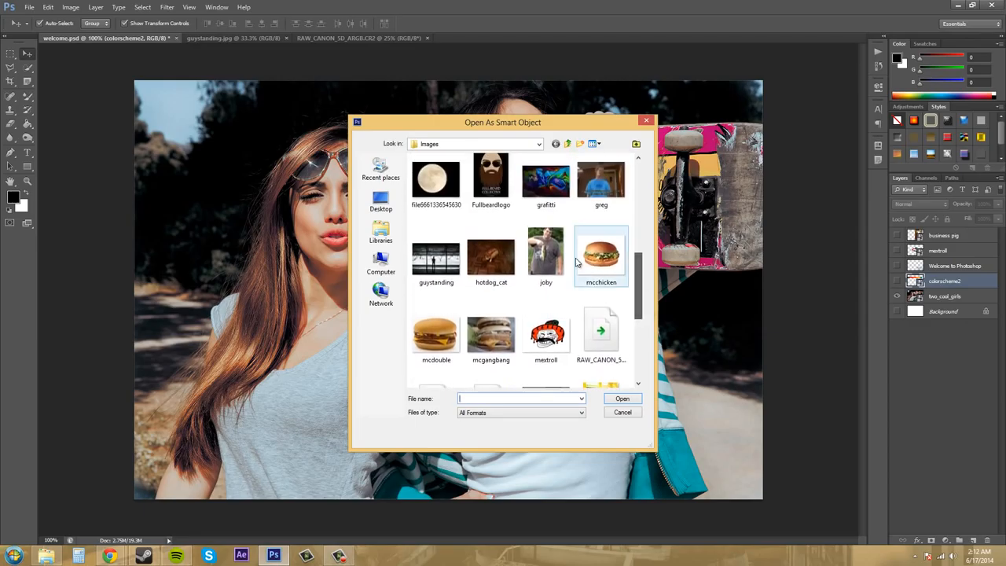
{"action": "left_click", "coordinate": [622, 412]}
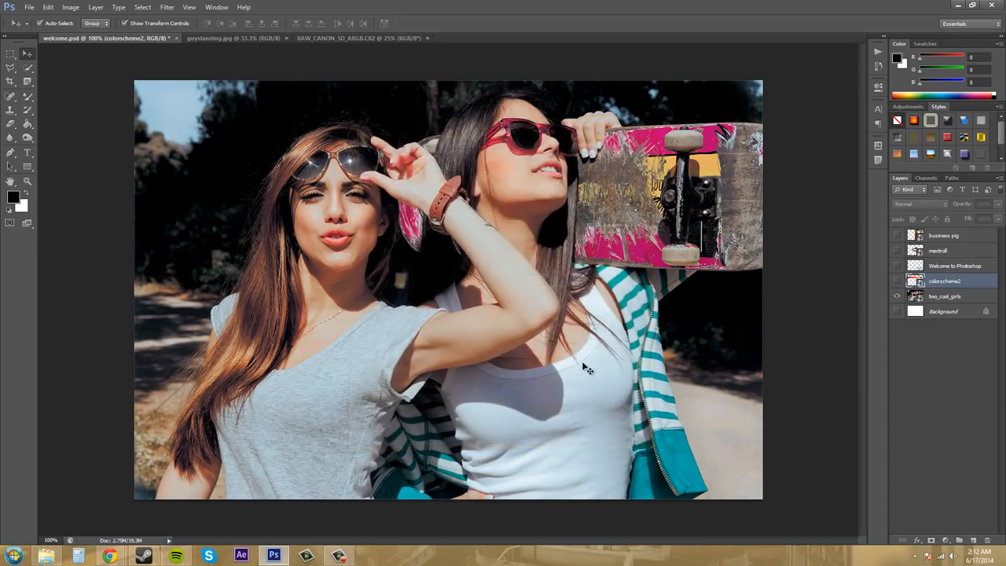
- Open the joby photo as its own smart-object document, then return to welcome.psd
{"action": "left_click", "coordinate": [502, 37]}
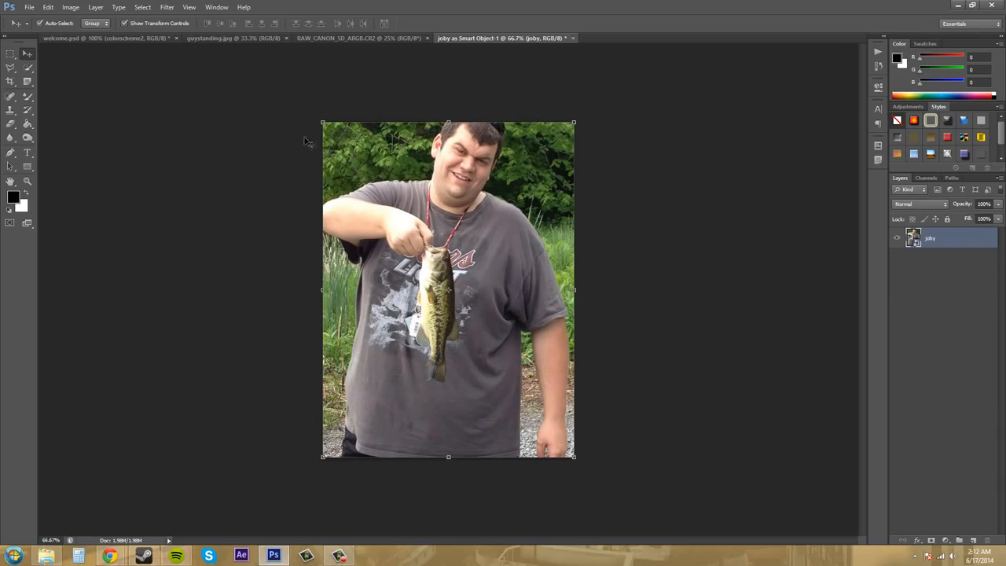
{"action": "mouse_move", "coordinate": [559, 40]}
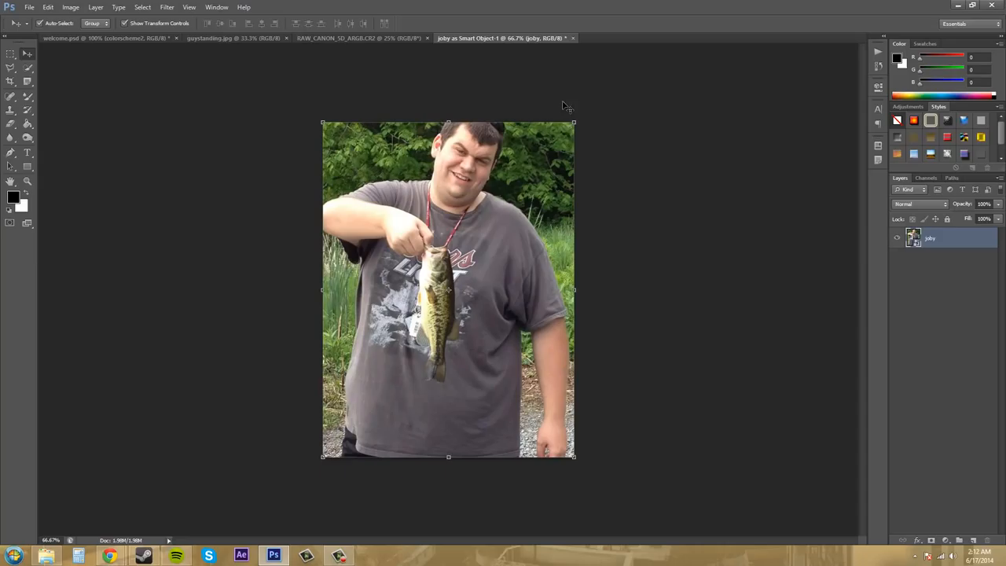
{"action": "mouse_move", "coordinate": [384, 444]}
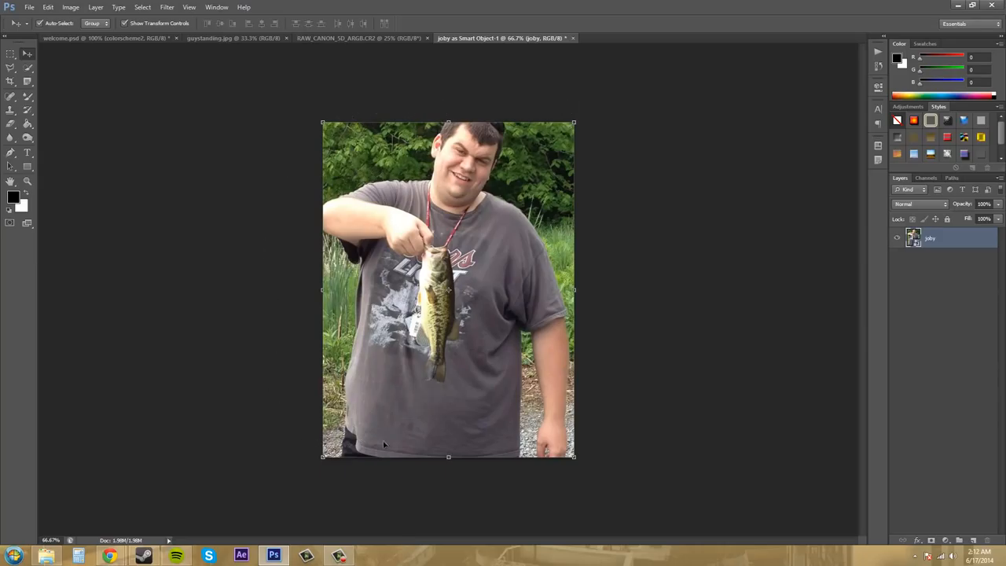
{"action": "mouse_move", "coordinate": [296, 317]}
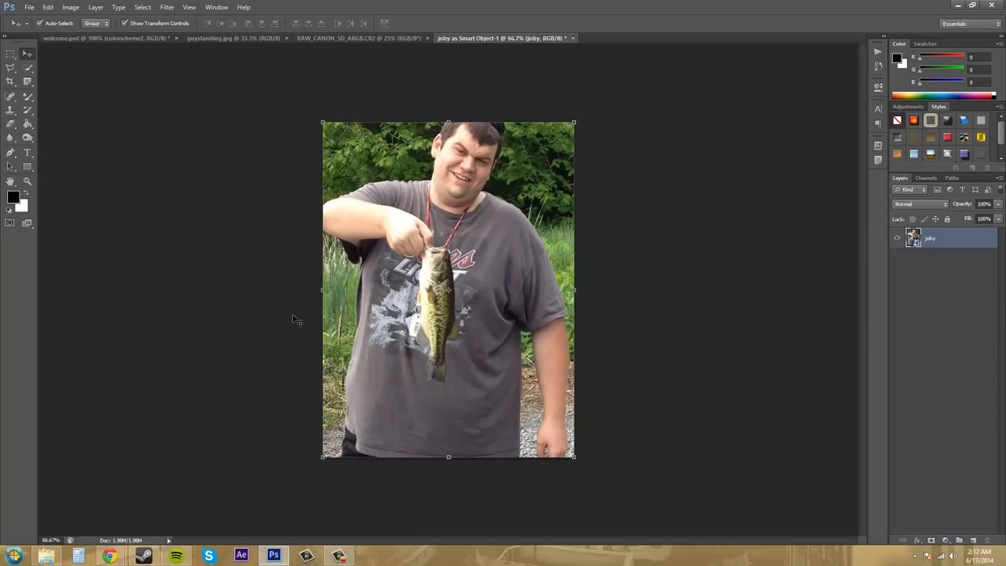
{"action": "mouse_move", "coordinate": [609, 162]}
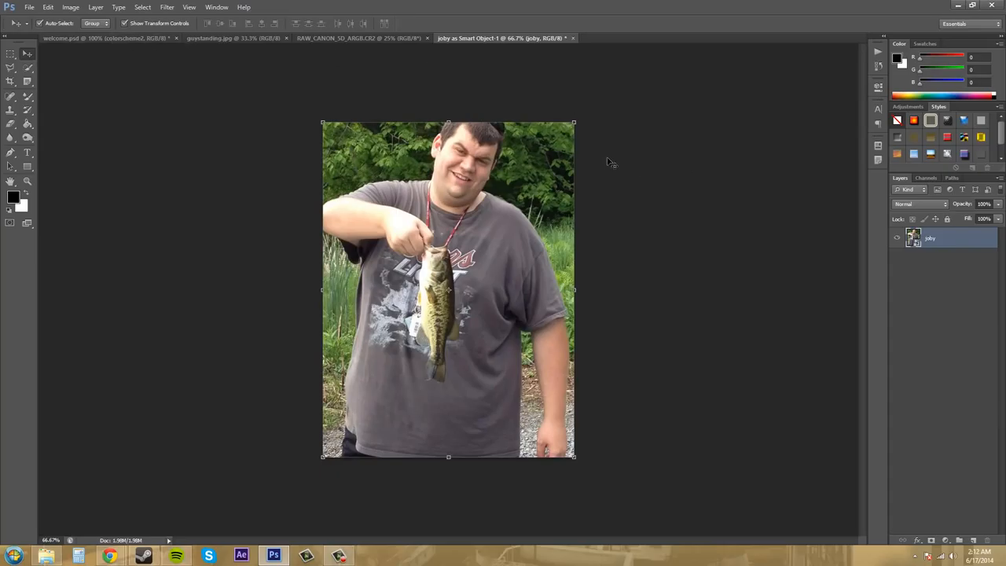
{"action": "mouse_move", "coordinate": [583, 140]}
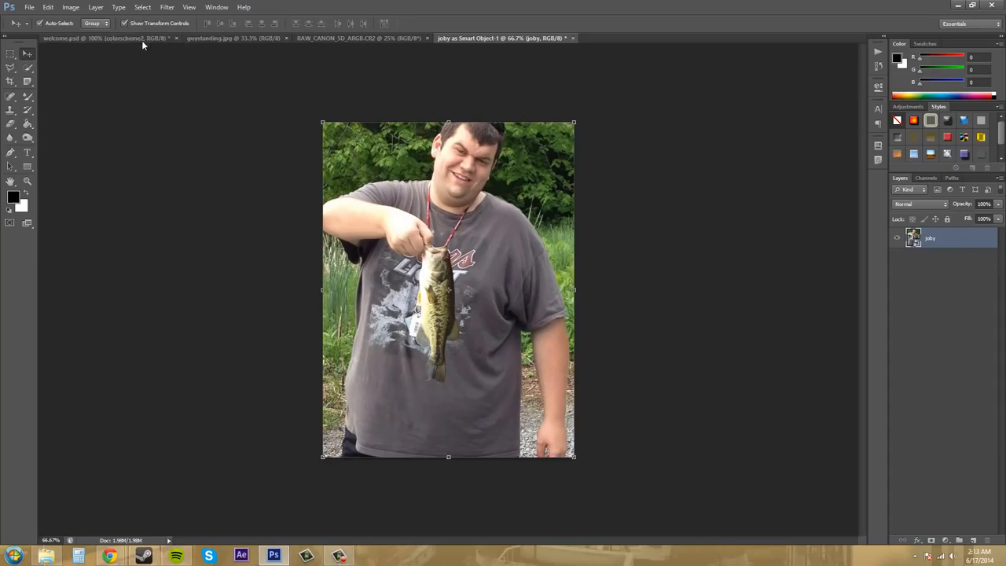
{"action": "left_click", "coordinate": [102, 38]}
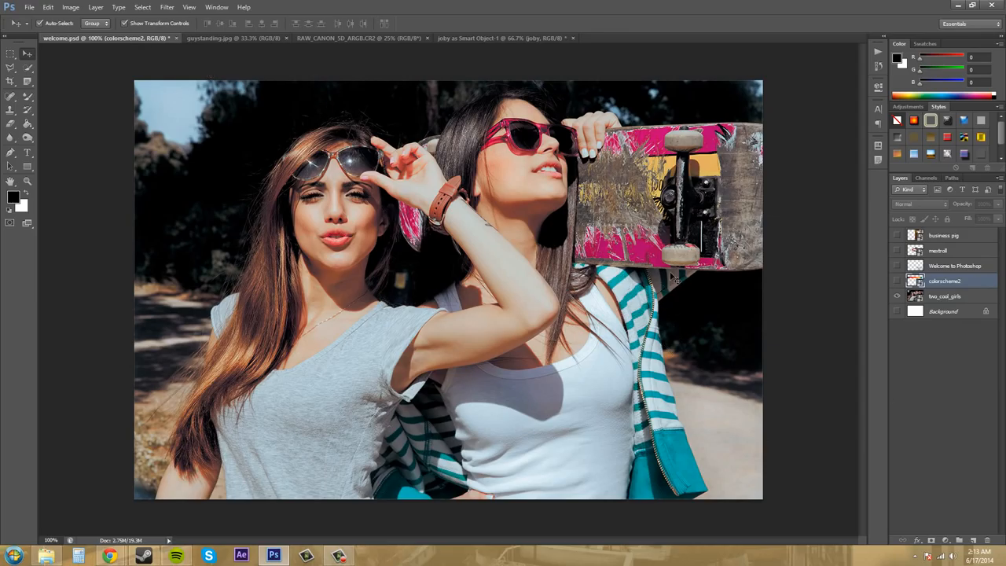
- Start editing the two_cool_girls smart object's contents from the Layers panel
{"action": "left_click", "coordinate": [942, 295]}
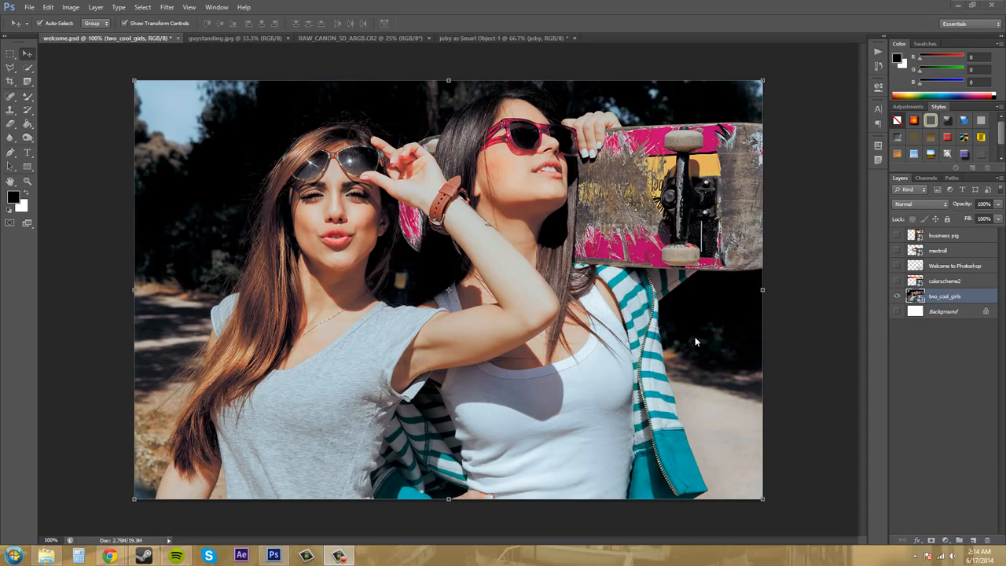
{"action": "mouse_move", "coordinate": [613, 383]}
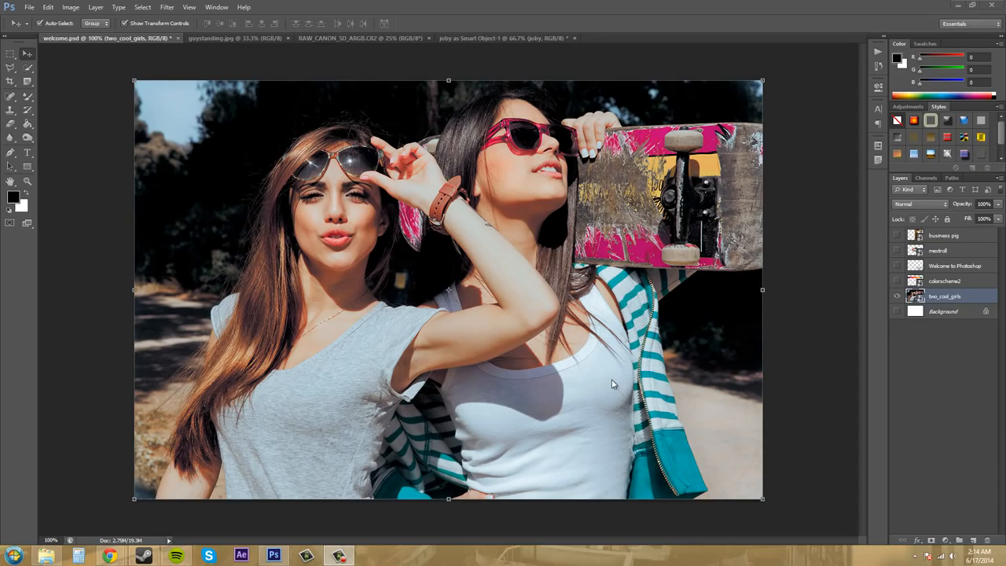
{"action": "mouse_move", "coordinate": [528, 318]}
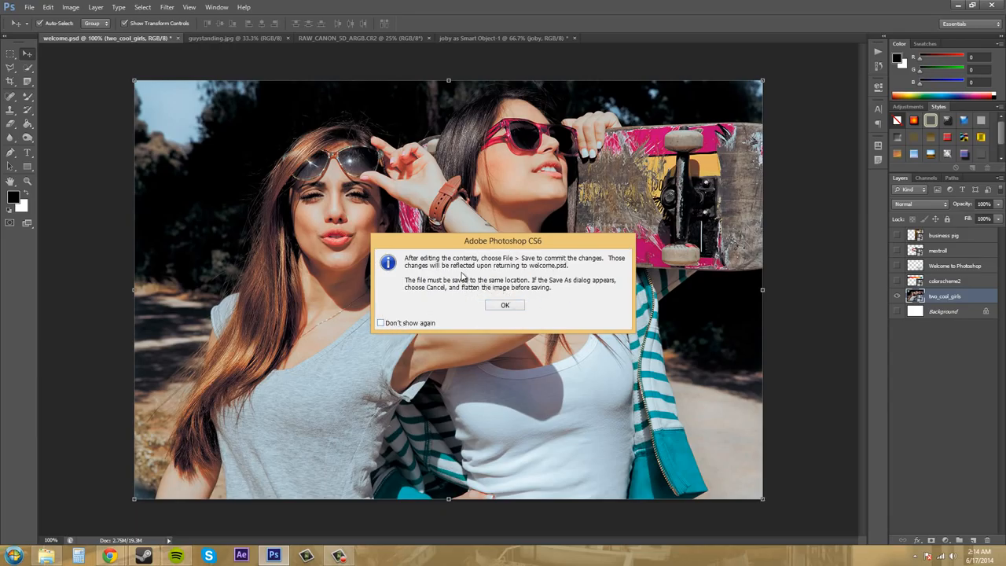
{"action": "mouse_move", "coordinate": [580, 270]}
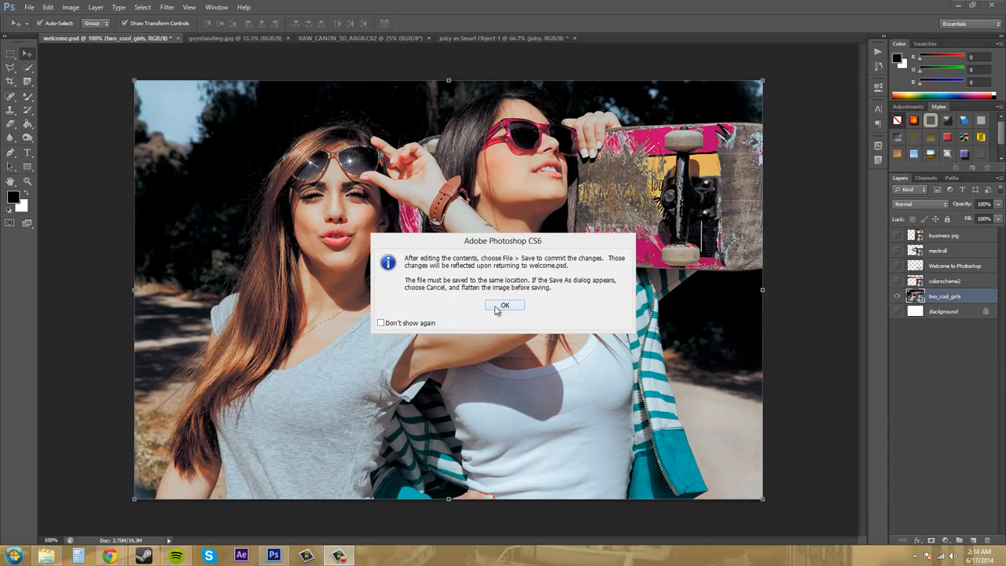
- Dismiss the save notice and crop two_cool_girls.psb to the left girl's face
{"action": "left_click", "coordinate": [504, 305]}
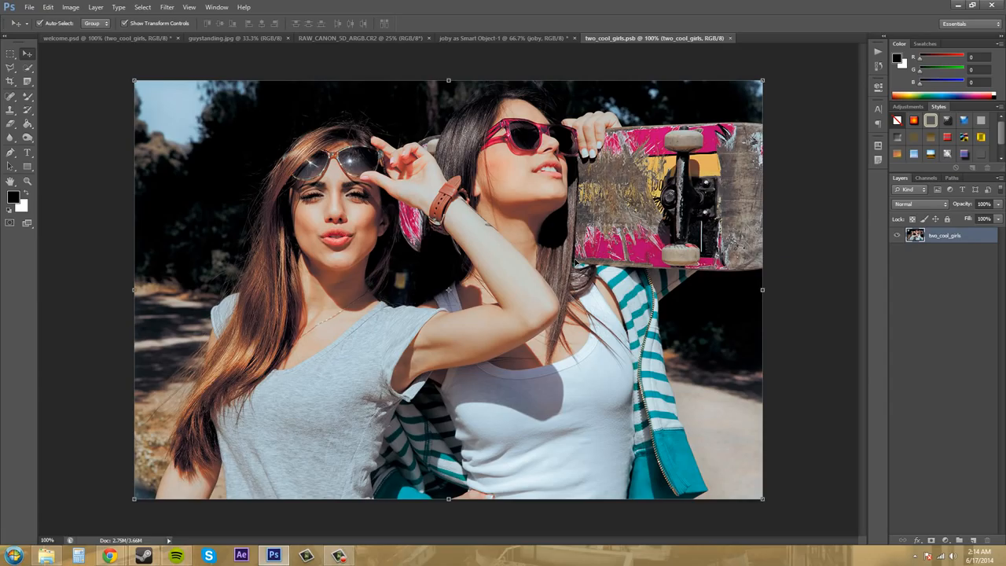
{"action": "mouse_move", "coordinate": [110, 102]}
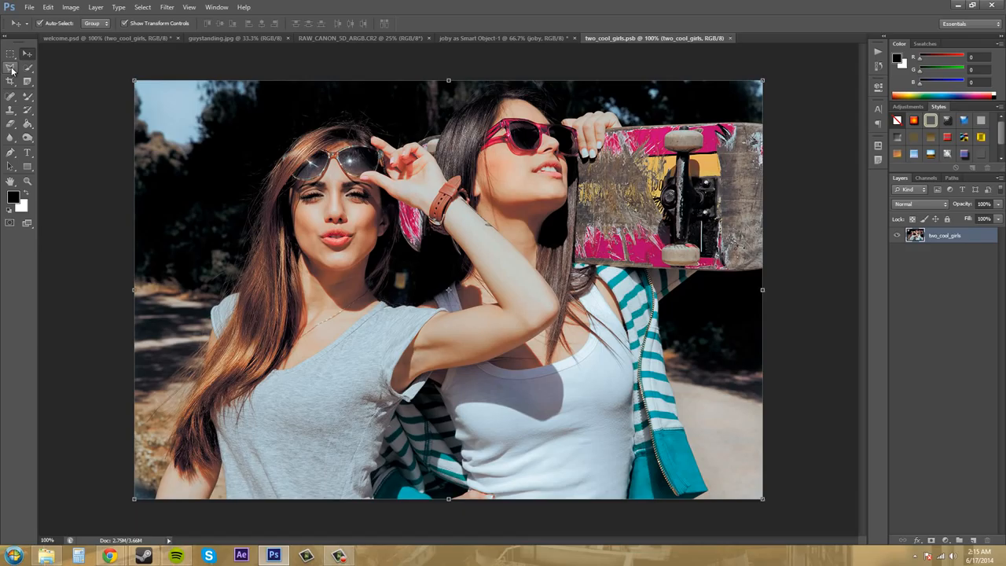
{"action": "left_click", "coordinate": [11, 69]}
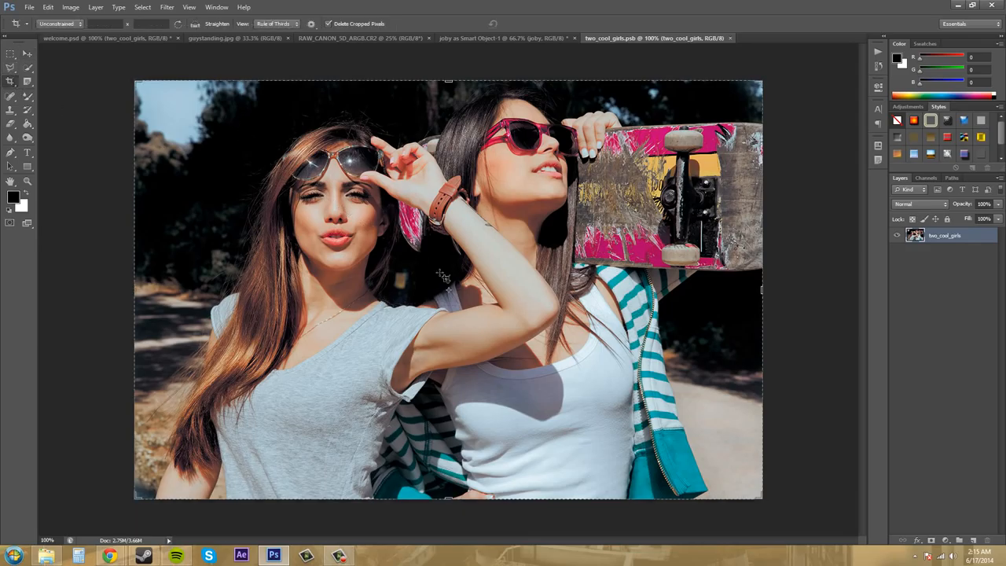
{"action": "mouse_move", "coordinate": [761, 293]}
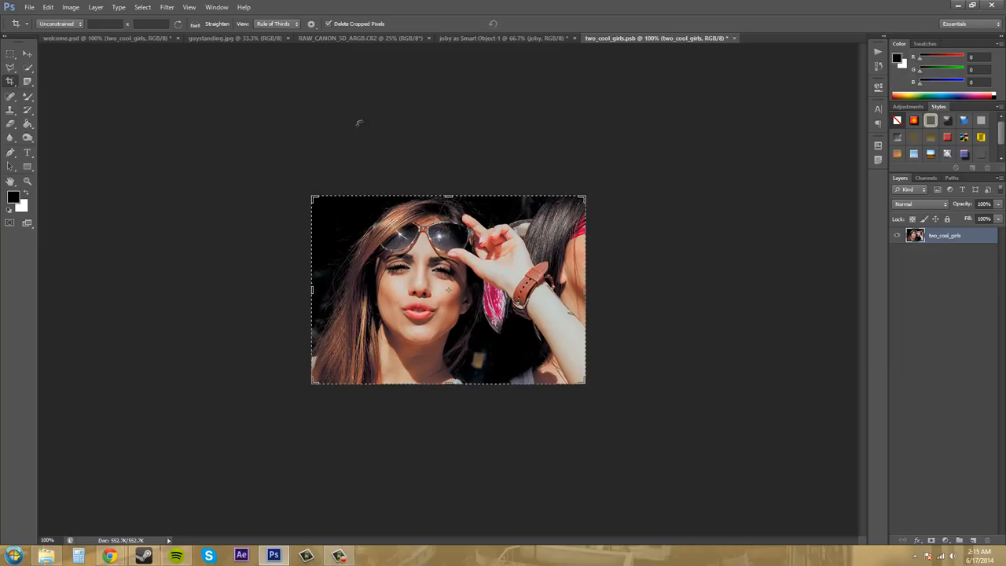
{"action": "mouse_move", "coordinate": [358, 122]}
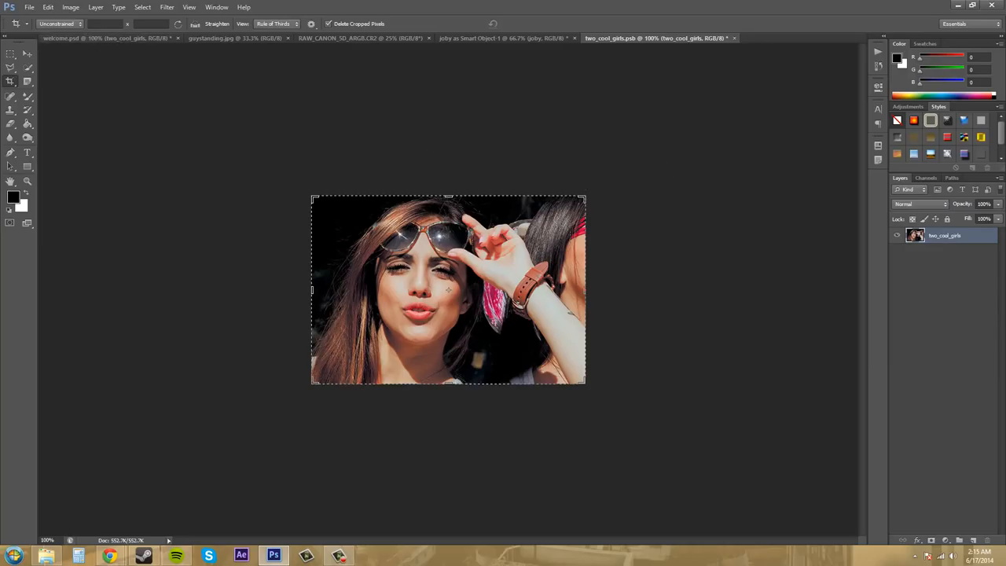
{"action": "mouse_move", "coordinate": [217, 58]}
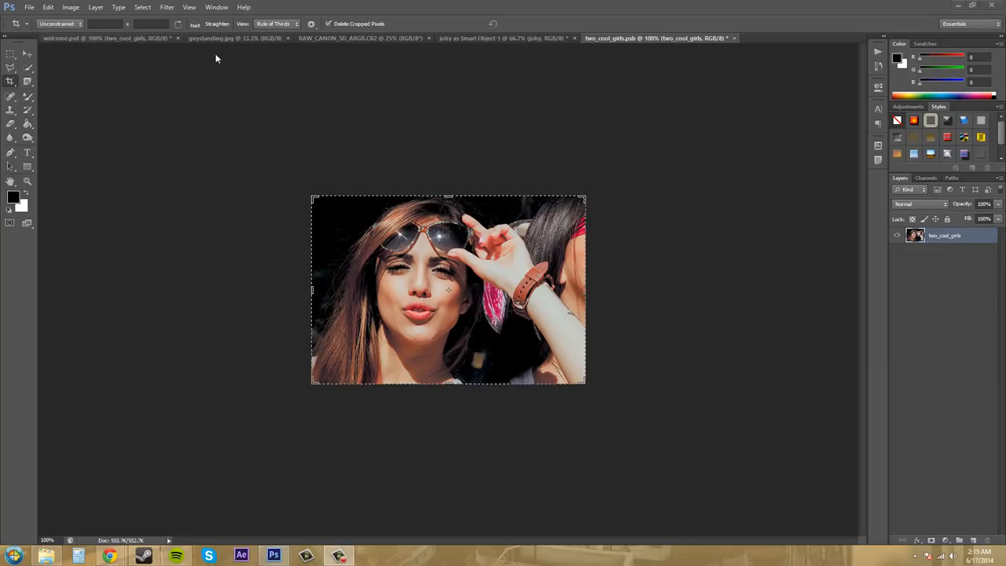
{"action": "left_click", "coordinate": [29, 7]}
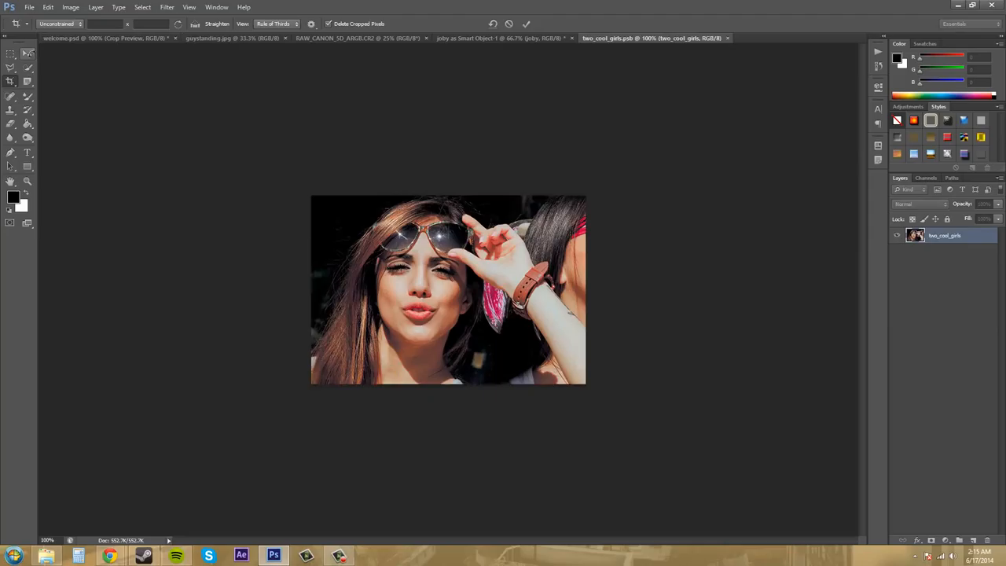
- Return to the welcome document and close the extra documents without saving changes
{"action": "left_click", "coordinate": [448, 289]}
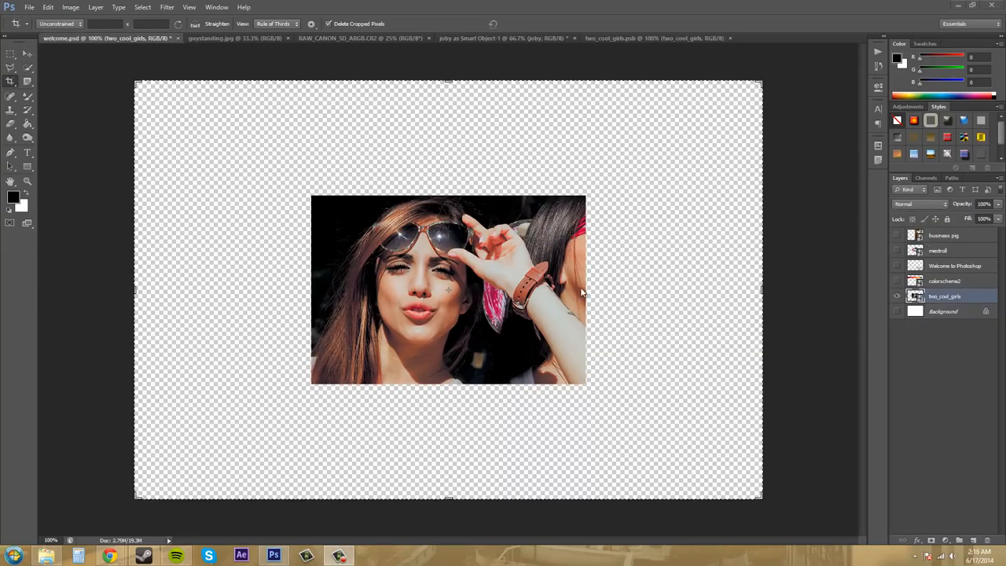
{"action": "mouse_move", "coordinate": [298, 314]}
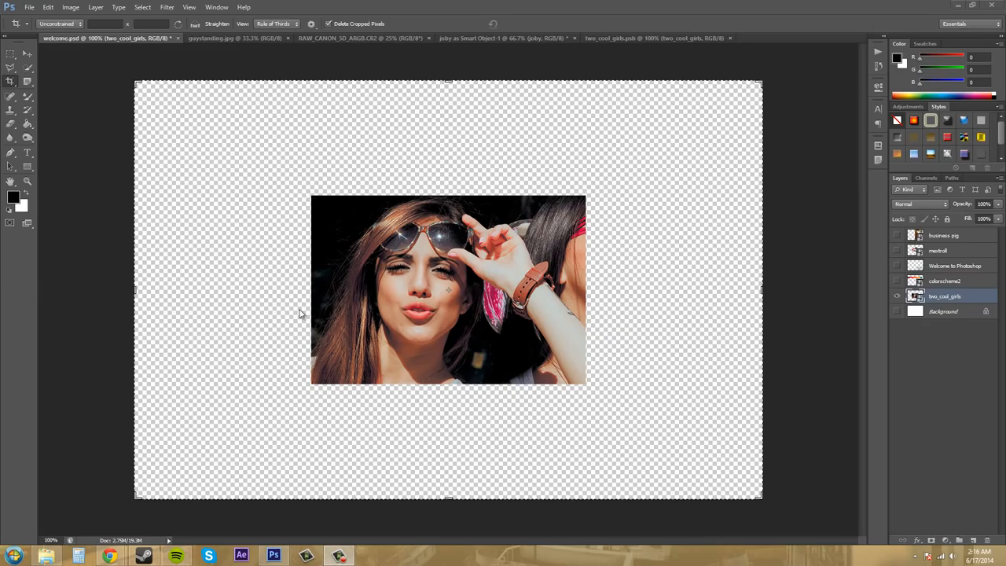
{"action": "mouse_move", "coordinate": [302, 291]}
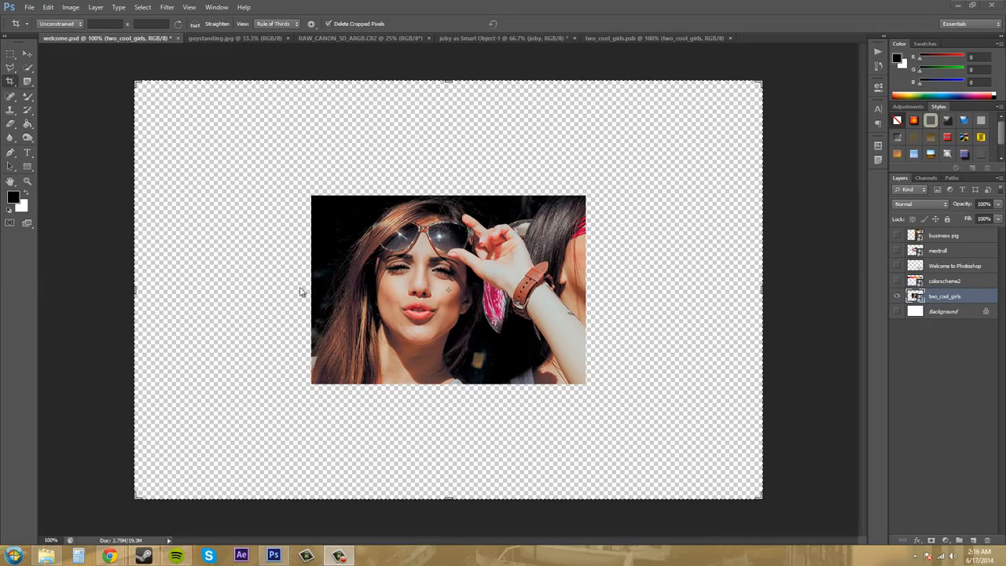
{"action": "mouse_move", "coordinate": [110, 110]}
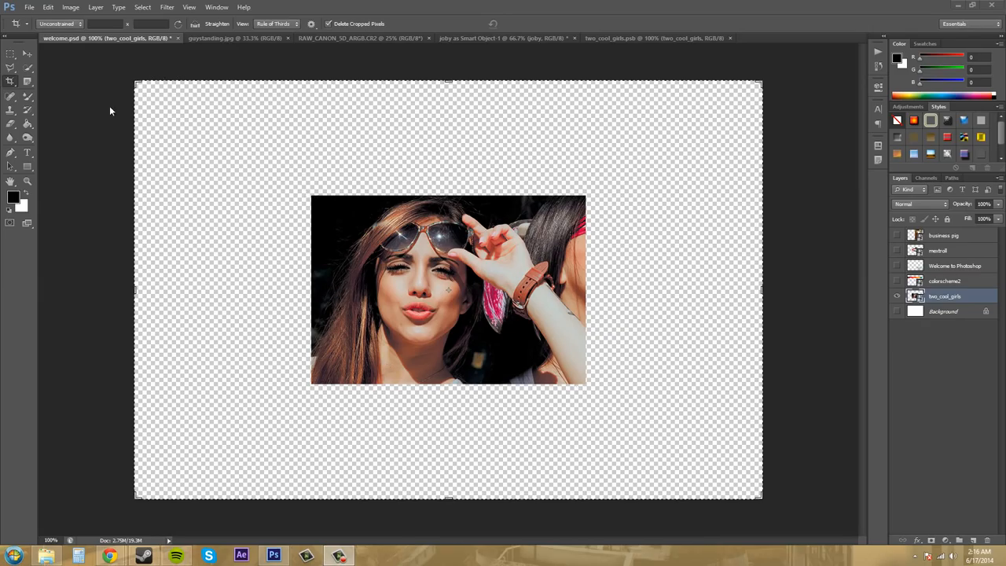
{"action": "mouse_move", "coordinate": [432, 44]}
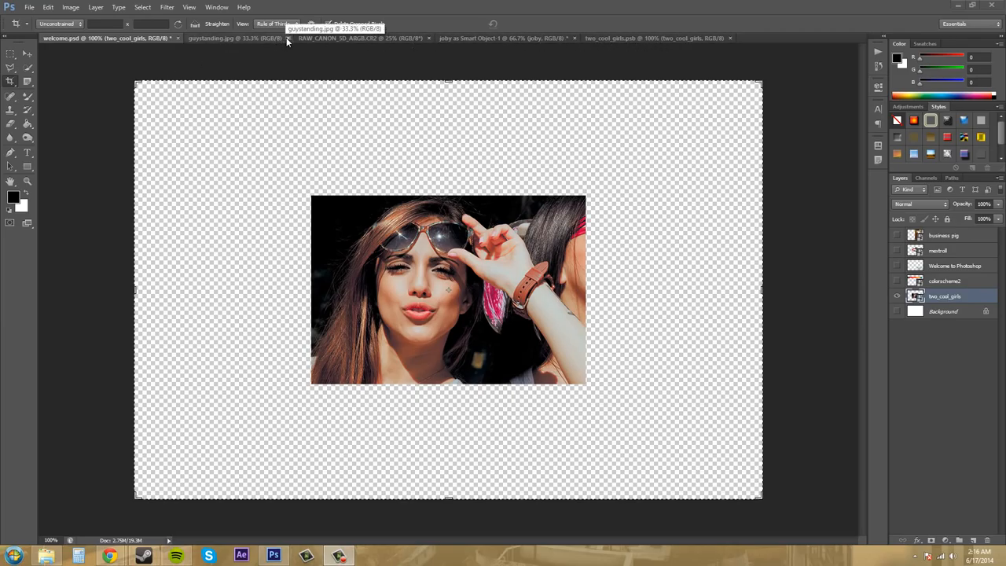
{"action": "left_click", "coordinate": [286, 37]}
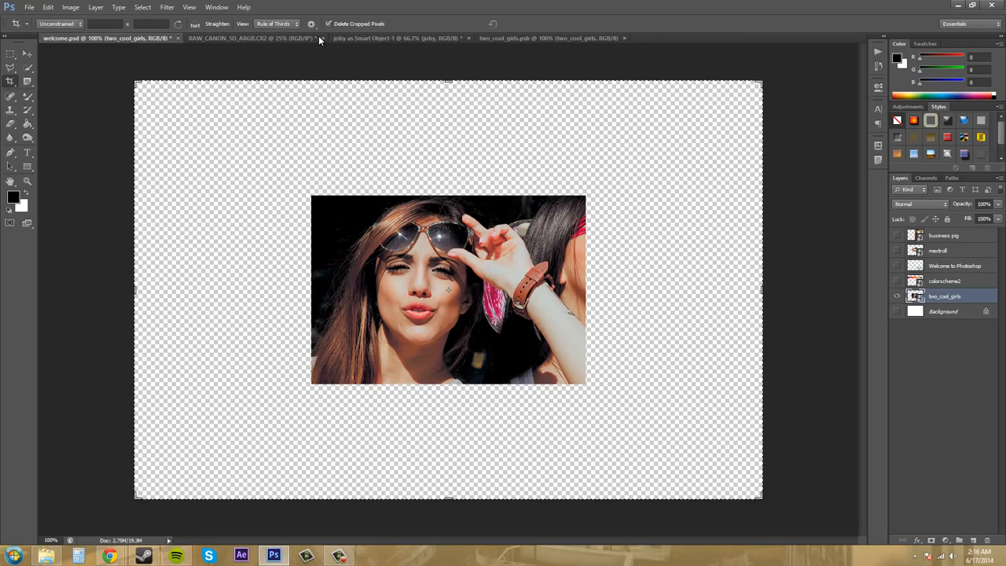
{"action": "left_click", "coordinate": [322, 37]}
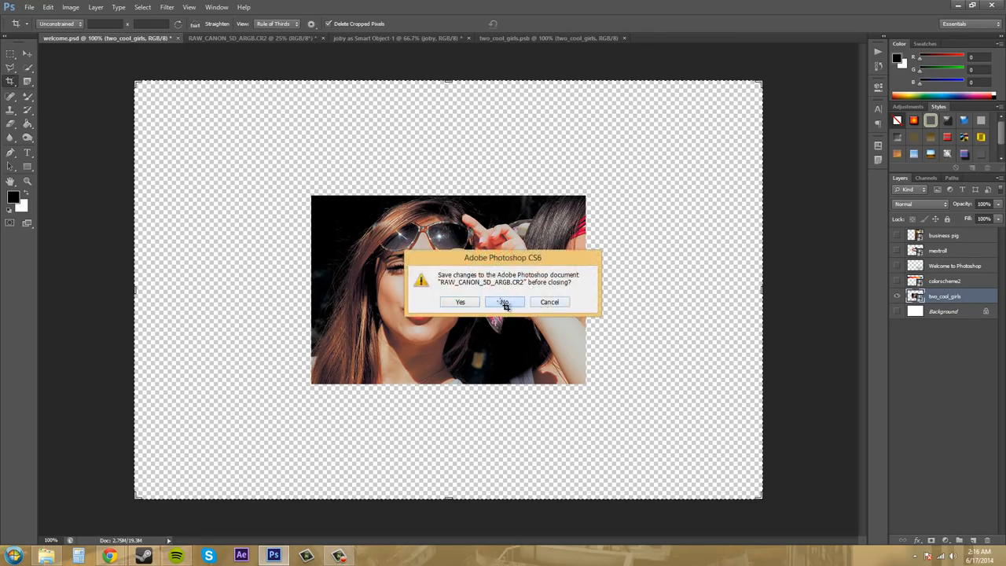
{"action": "left_click", "coordinate": [503, 301]}
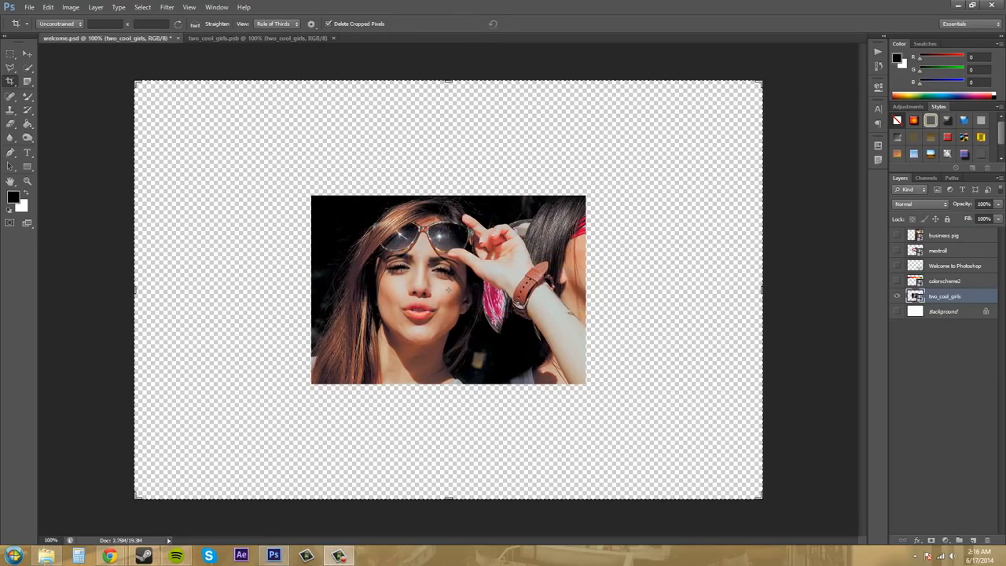
{"action": "mouse_move", "coordinate": [463, 264]}
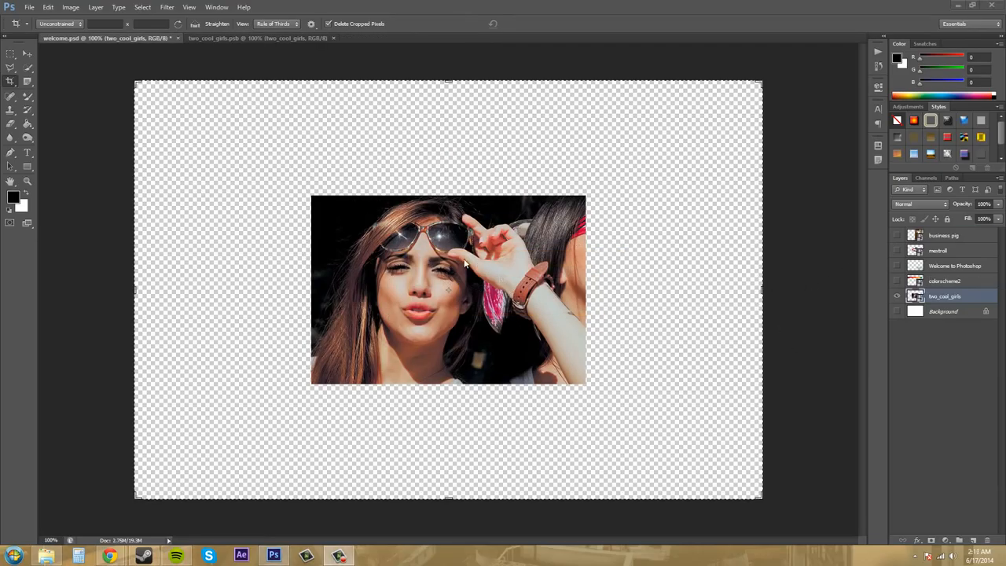
{"action": "mouse_move", "coordinate": [407, 318]}
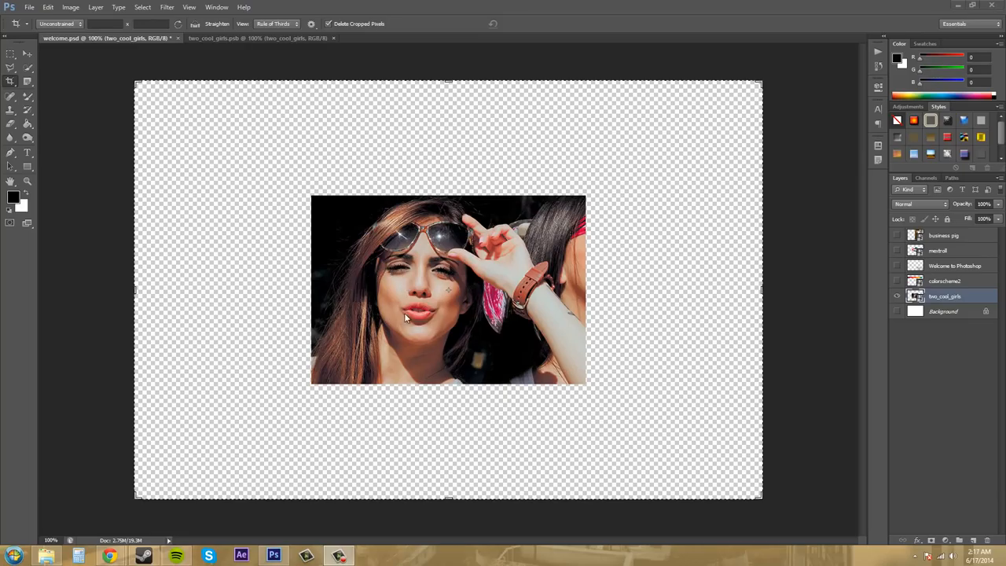
{"action": "mouse_move", "coordinate": [418, 318]}
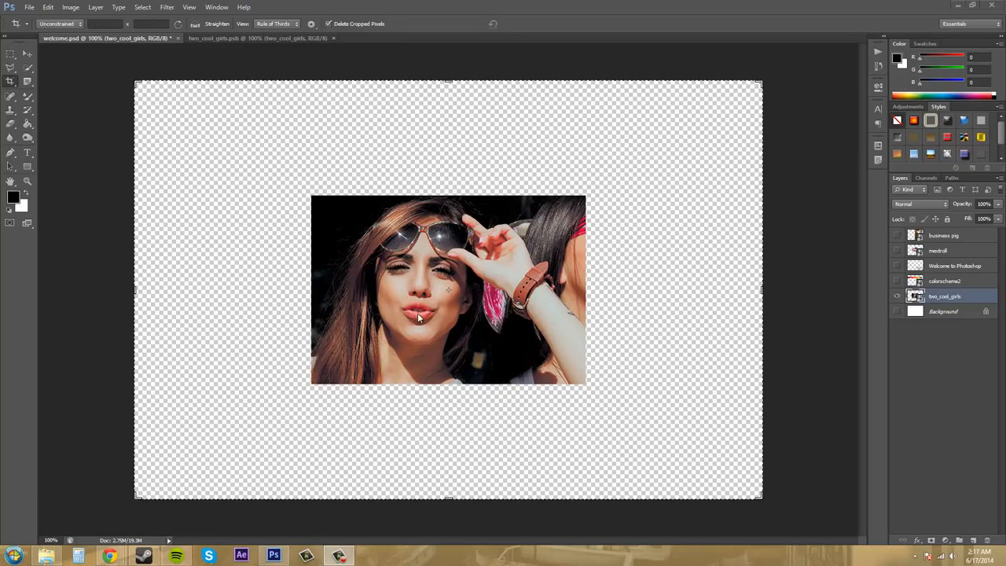
{"action": "mouse_move", "coordinate": [415, 312]}
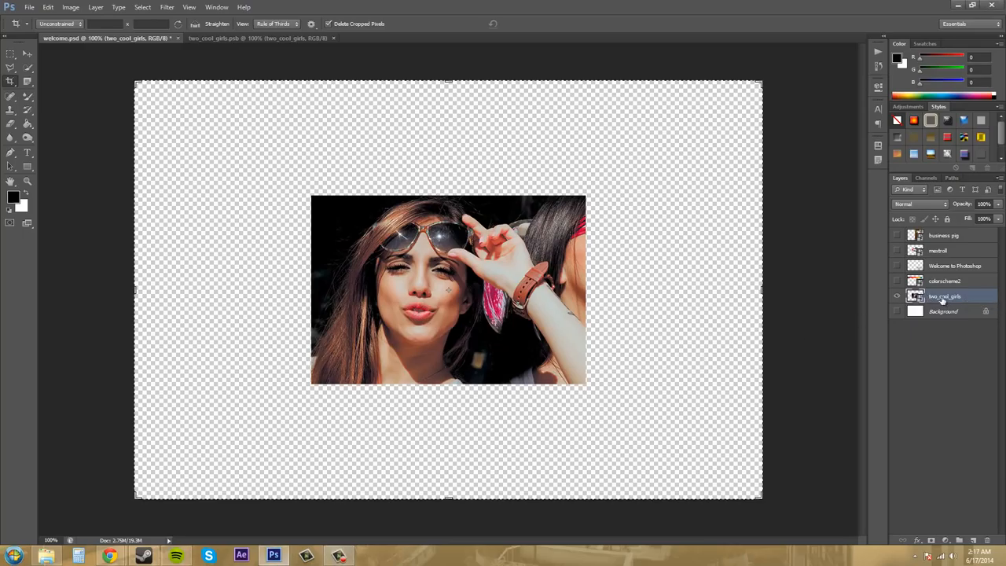
- Rasterize the cropped photo's smart object layer, then select the colour scheme layer
{"action": "right_click", "coordinate": [943, 295]}
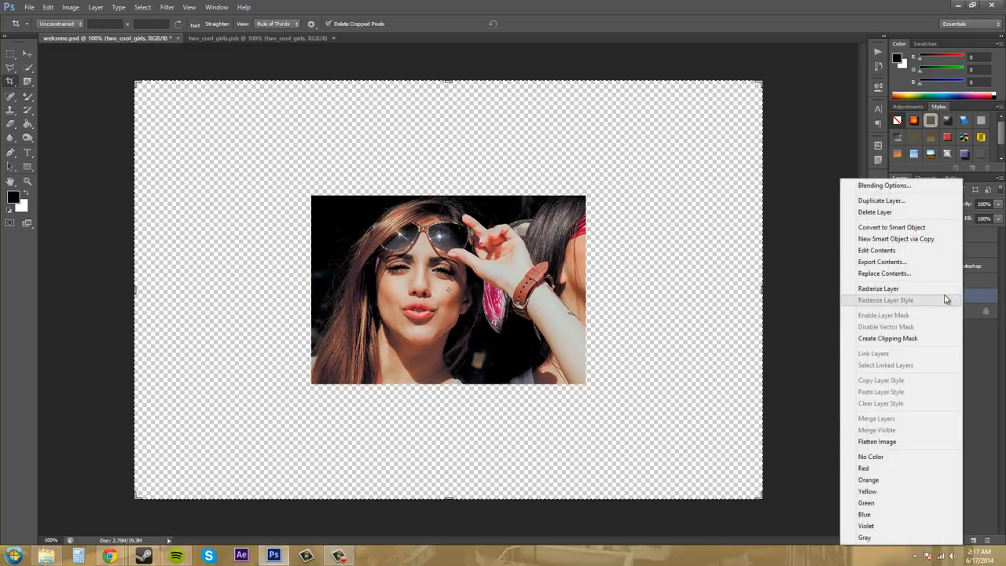
{"action": "mouse_move", "coordinate": [878, 289]}
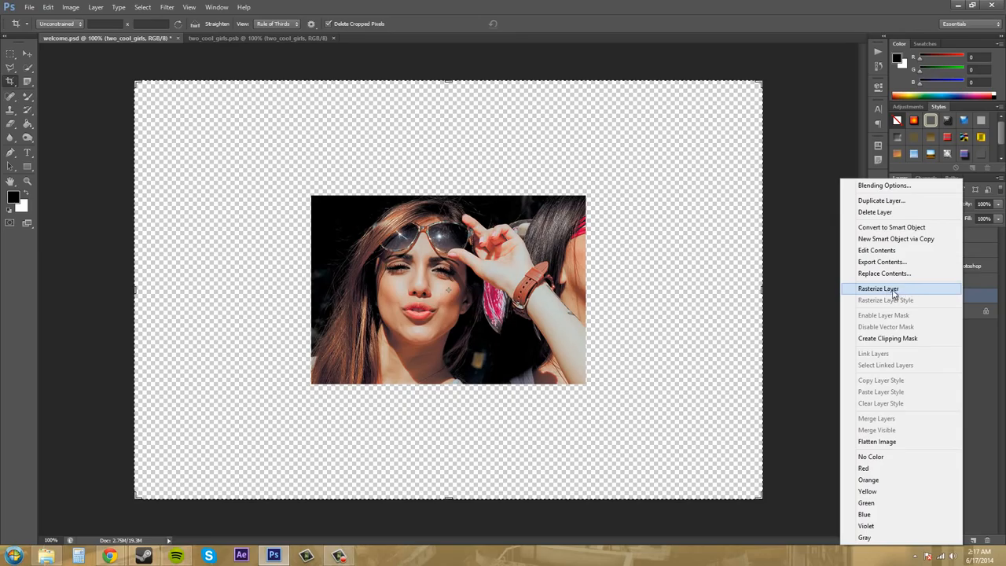
{"action": "left_click", "coordinate": [878, 289]}
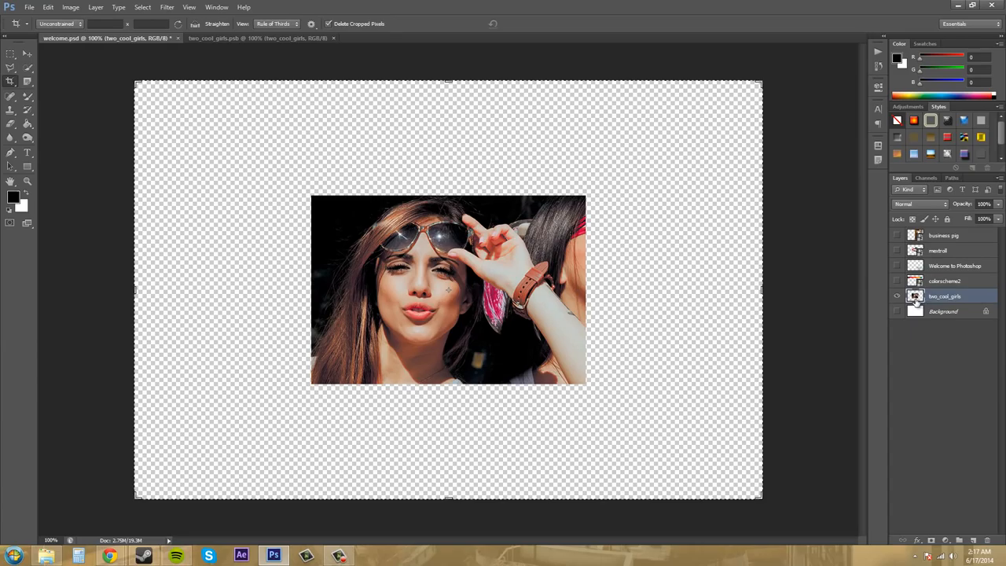
{"action": "left_click", "coordinate": [946, 280]}
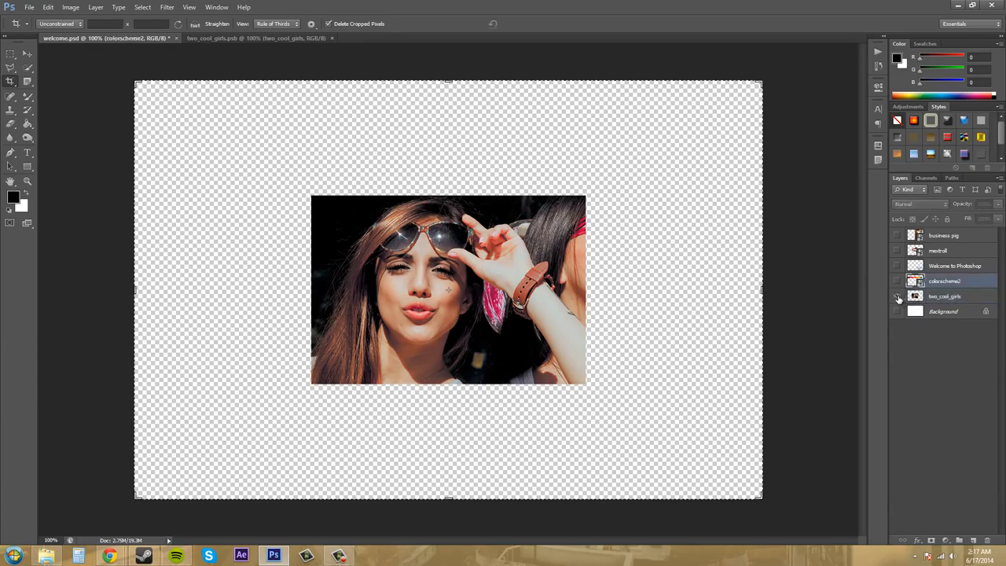
- Show the colour strip, try the Dodge tool on it and cancel the rasterize warning
{"action": "left_click", "coordinate": [896, 280]}
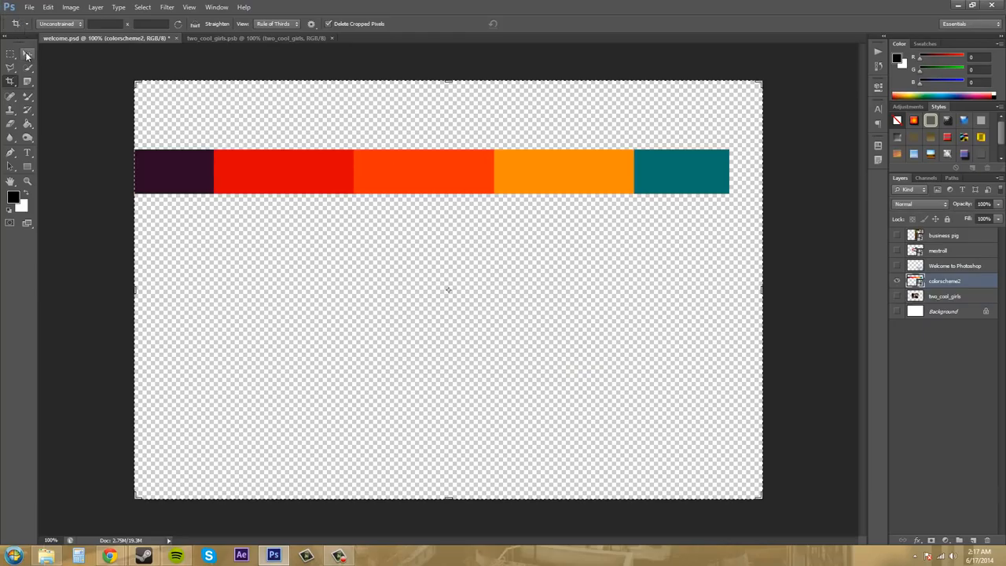
{"action": "left_click", "coordinate": [11, 55]}
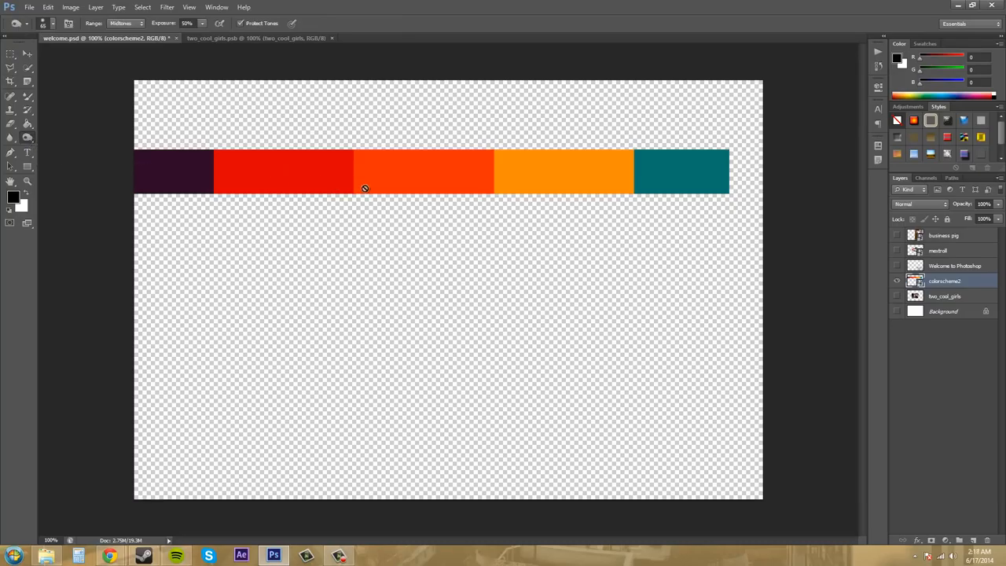
{"action": "mouse_move", "coordinate": [493, 171]}
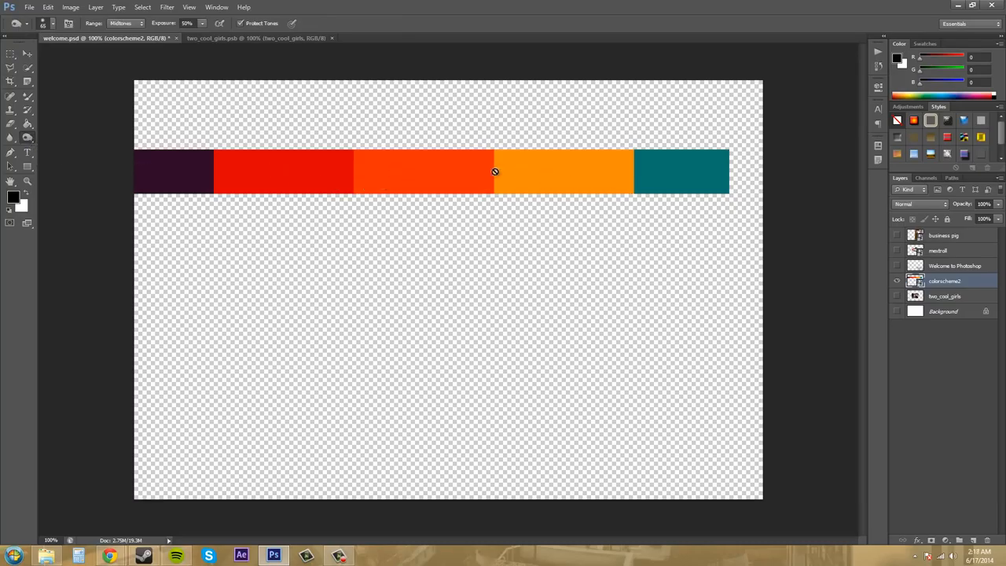
{"action": "mouse_move", "coordinate": [234, 179]}
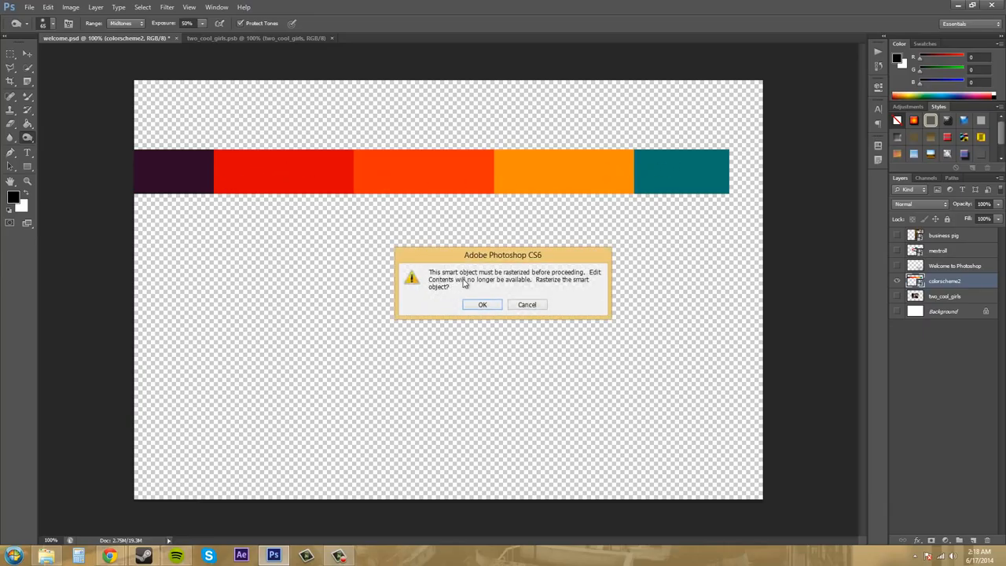
{"action": "mouse_move", "coordinate": [569, 280]}
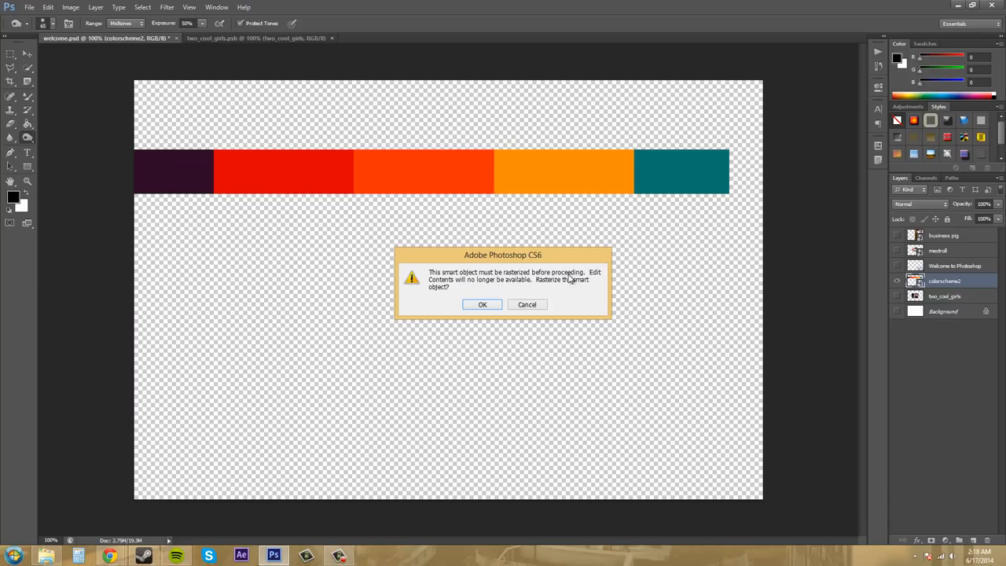
{"action": "mouse_move", "coordinate": [458, 286]}
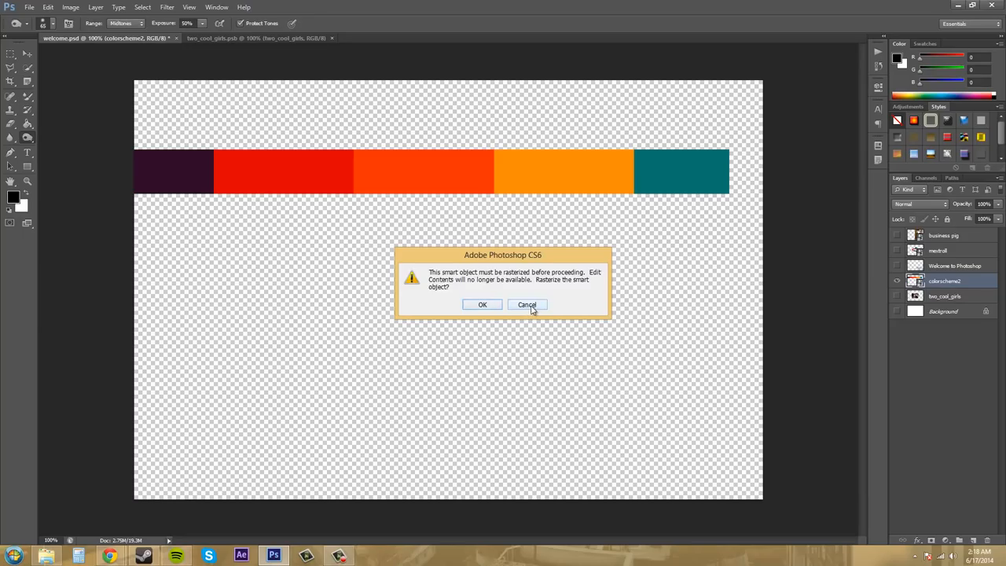
{"action": "left_click", "coordinate": [526, 305]}
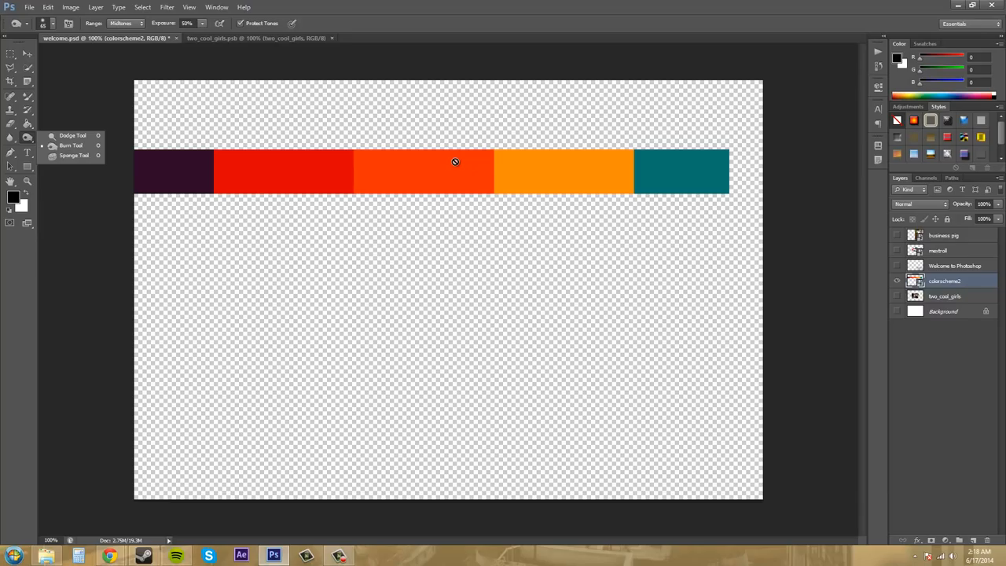
{"action": "mouse_move", "coordinate": [520, 179]}
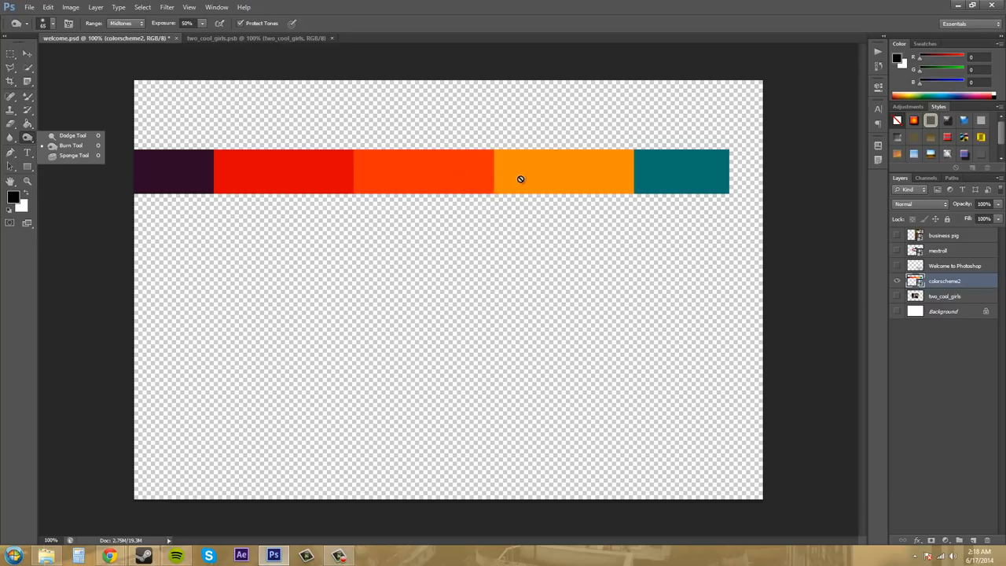
{"action": "mouse_move", "coordinate": [661, 189]}
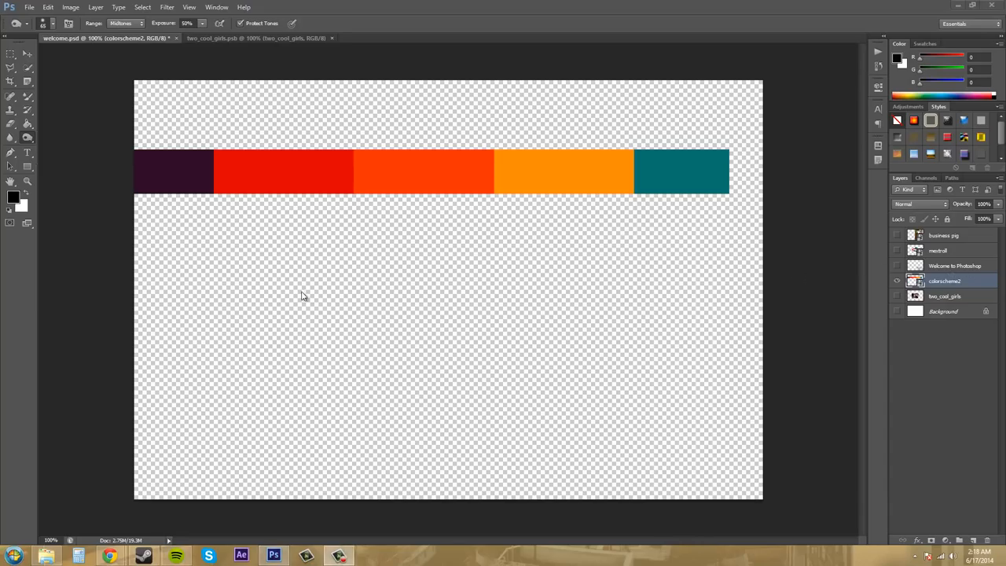
{"action": "mouse_move", "coordinate": [277, 238]}
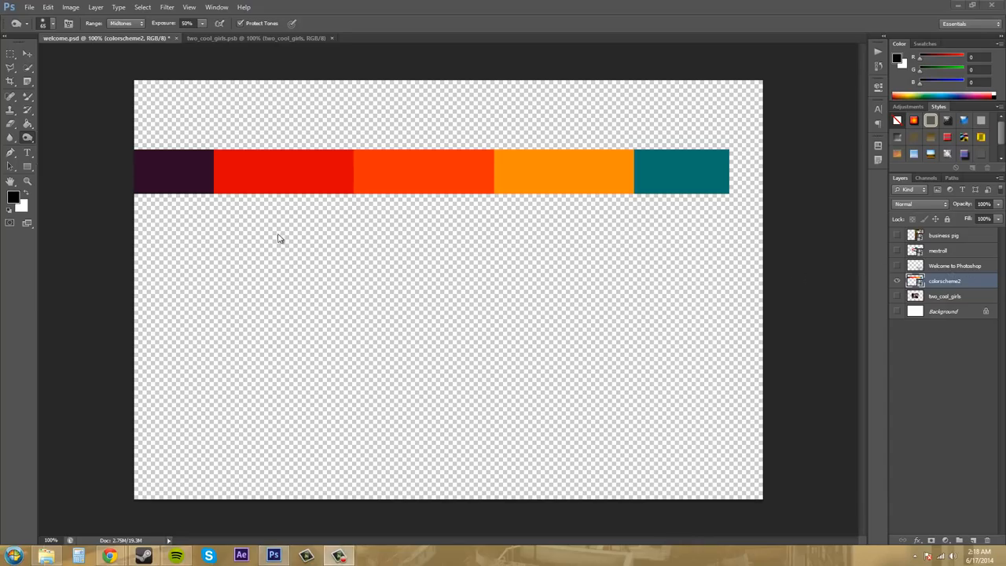
{"action": "mouse_move", "coordinate": [286, 226]}
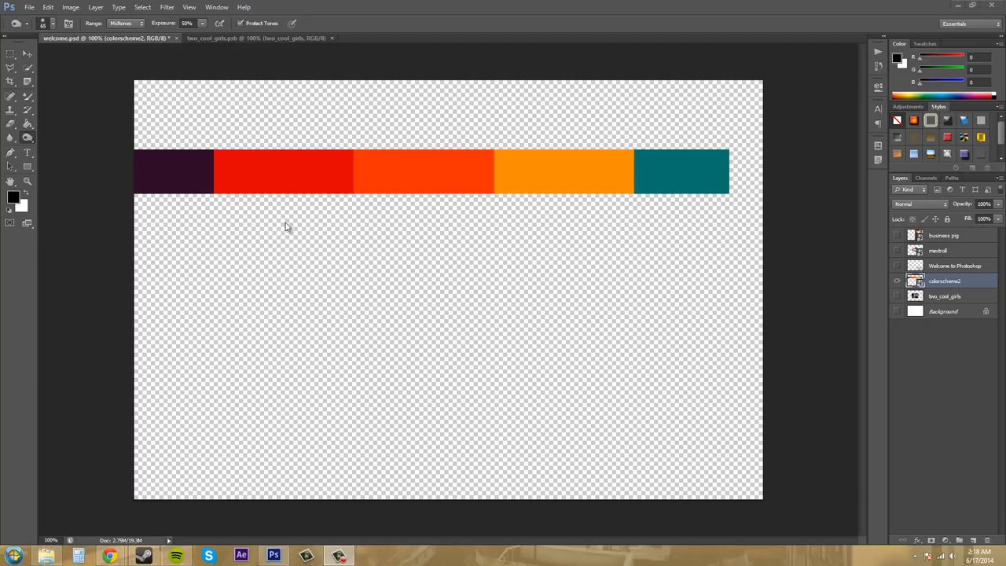
{"action": "mouse_move", "coordinate": [277, 188]}
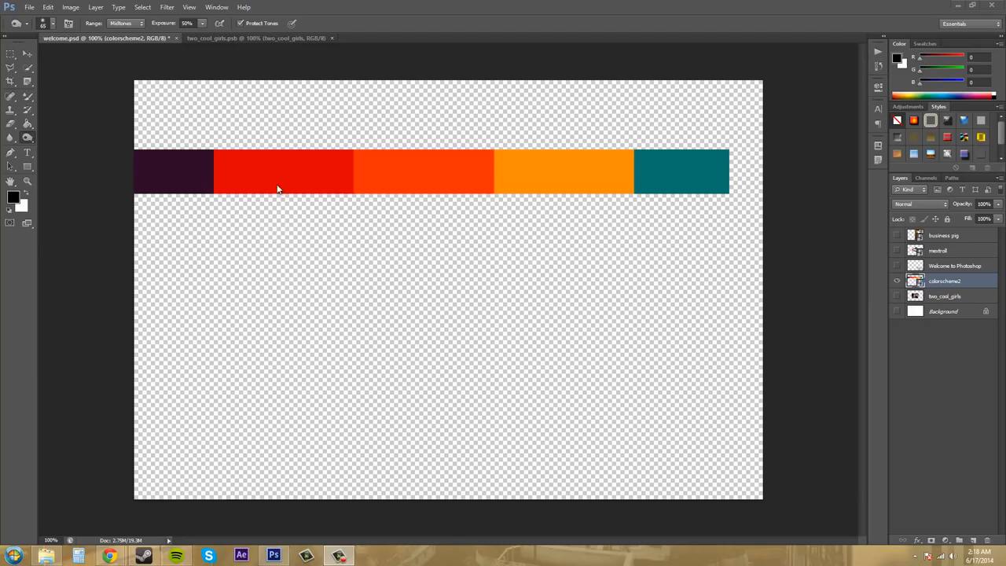